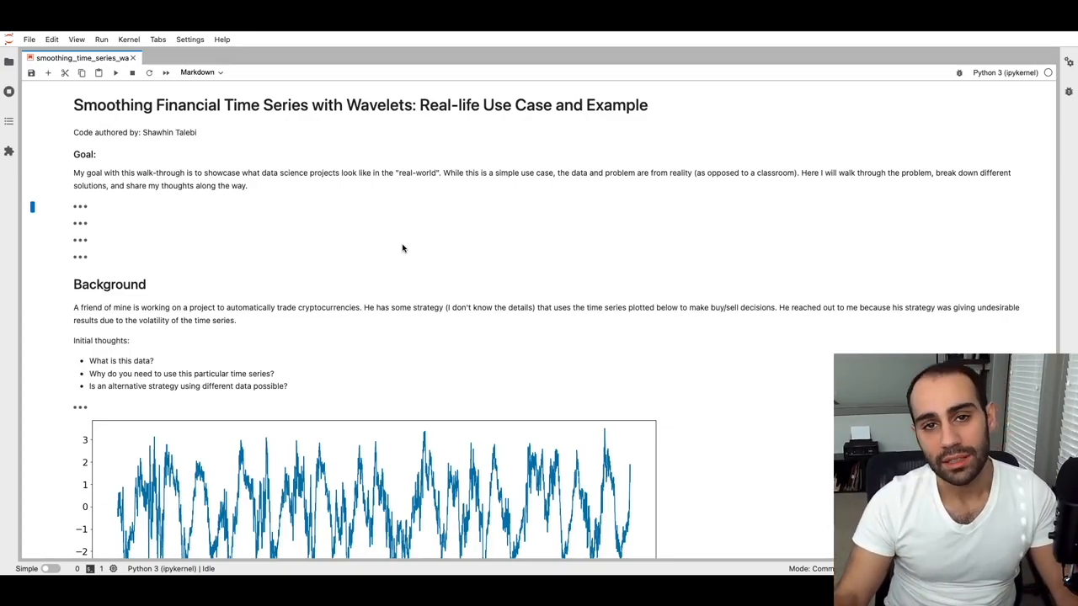
mouse_move(398, 233)
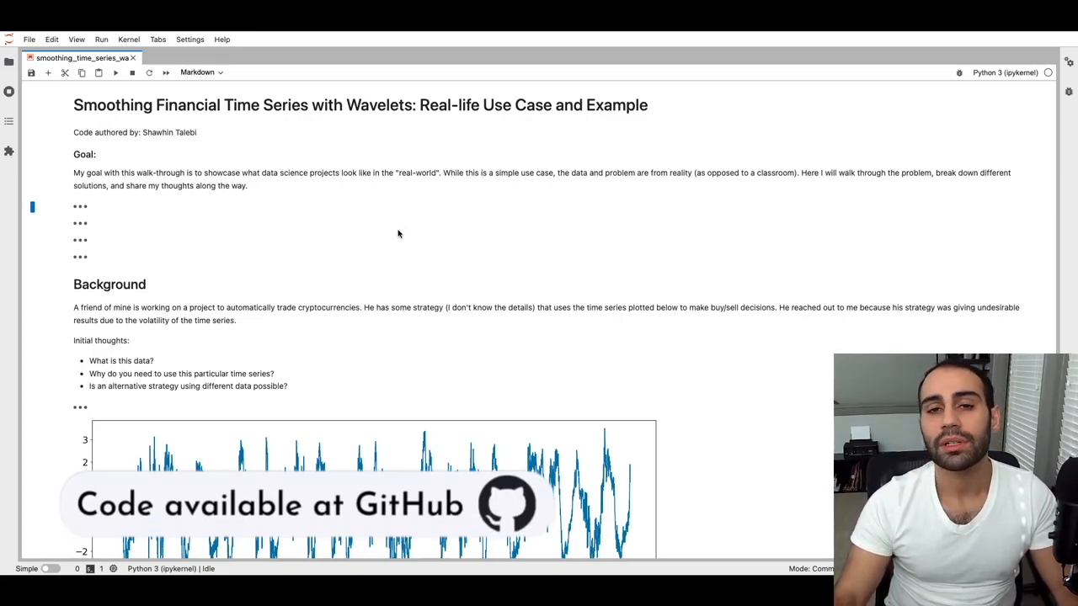
mouse_move(379, 217)
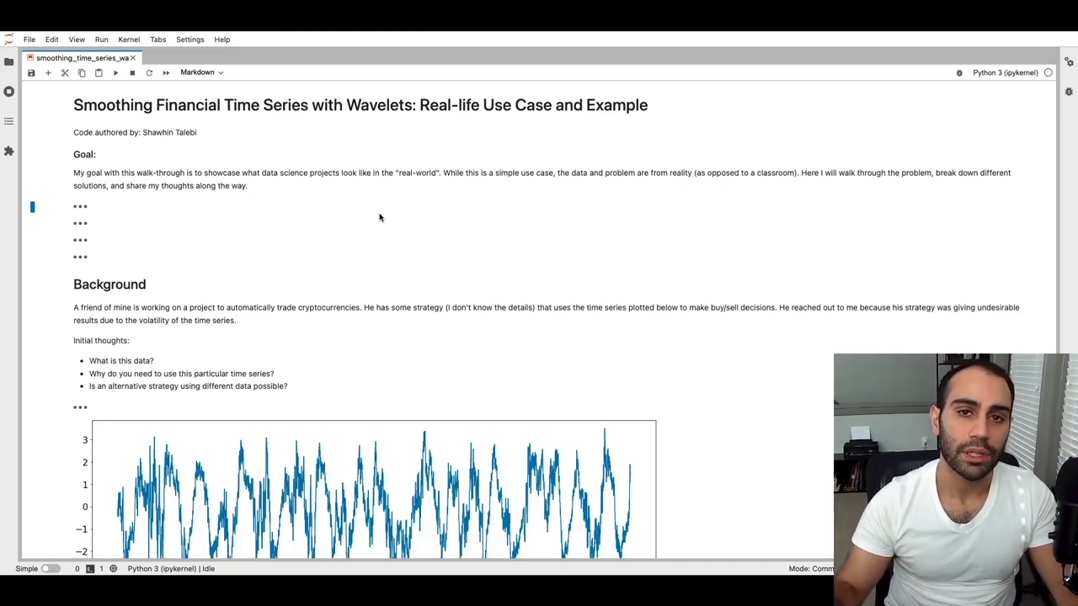
mouse_move(462, 246)
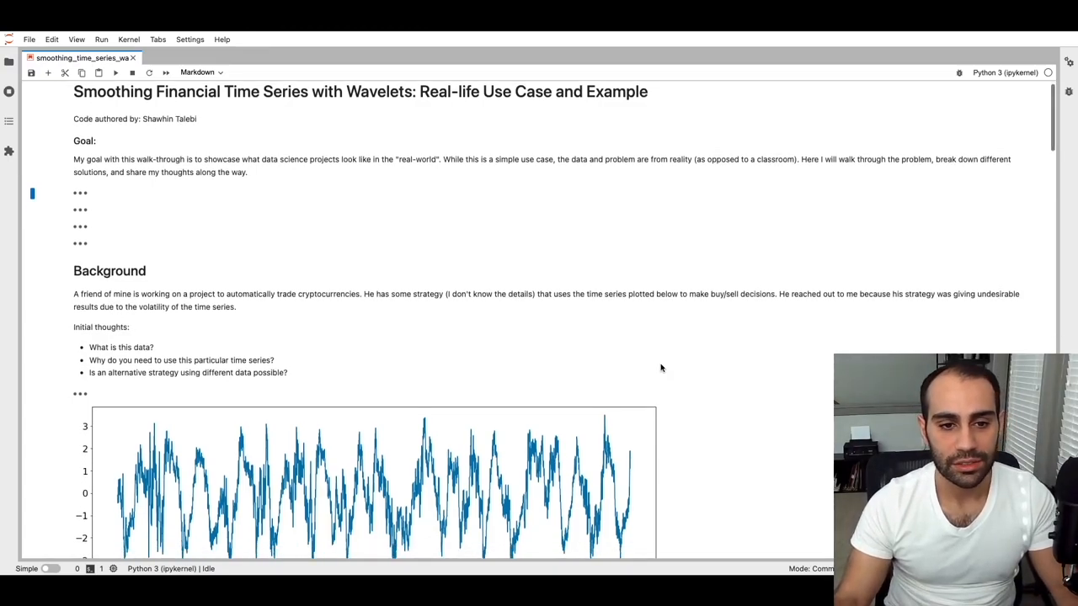
Step: Scroll down to the Background section's noisy time-series plot and moving-average subsection
scroll("down", 3)
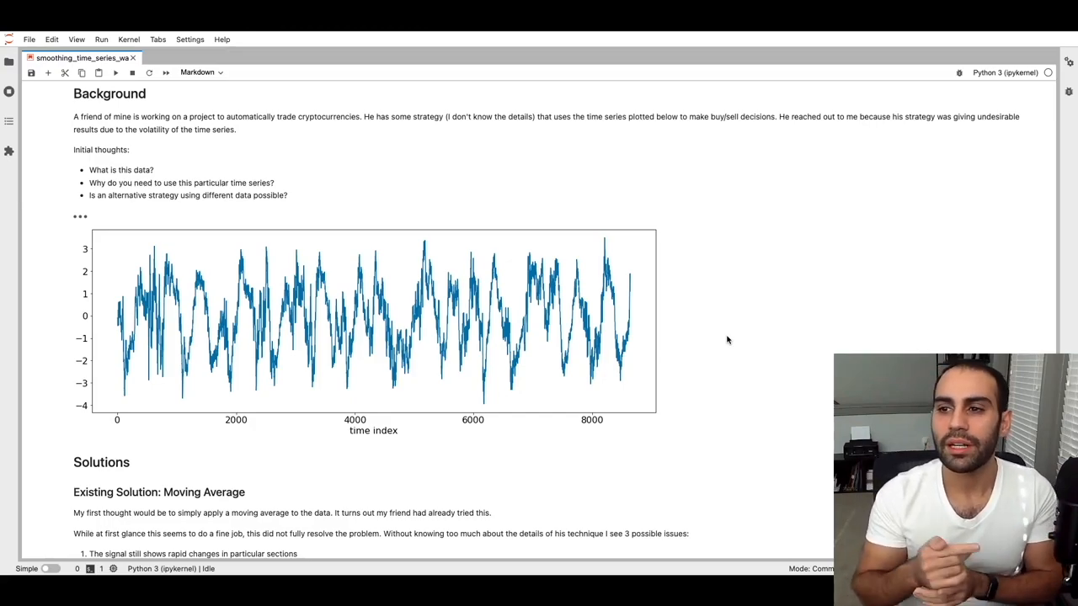
mouse_move(737, 330)
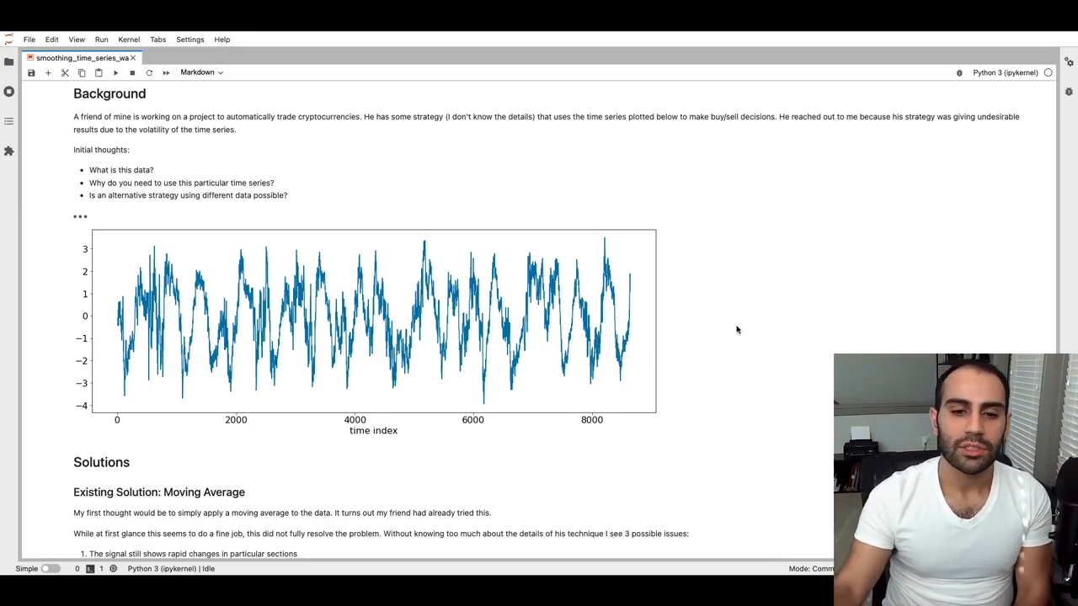
mouse_move(156, 384)
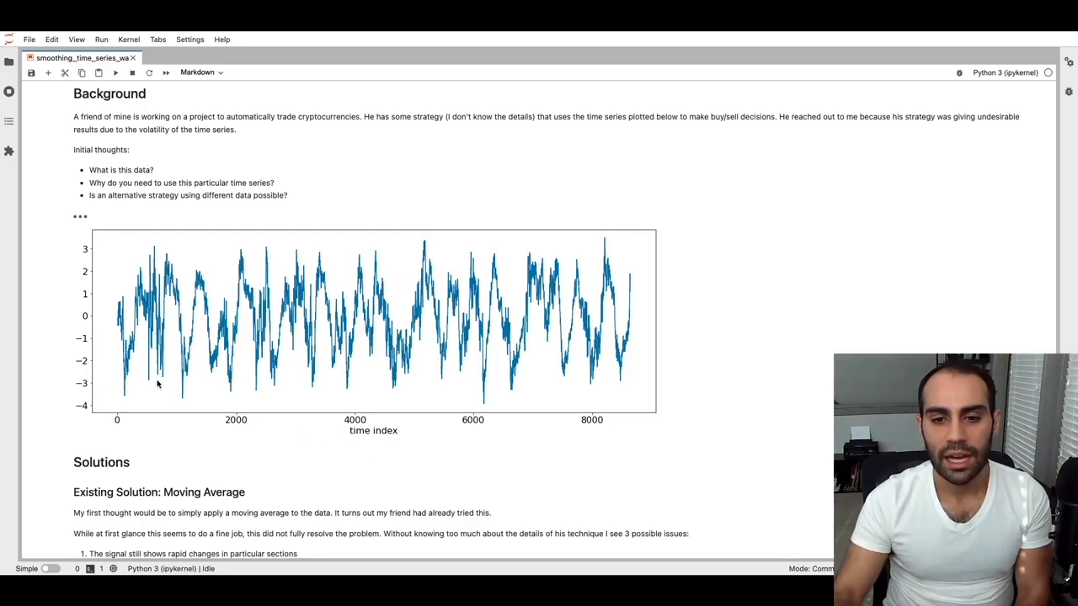
mouse_move(460, 362)
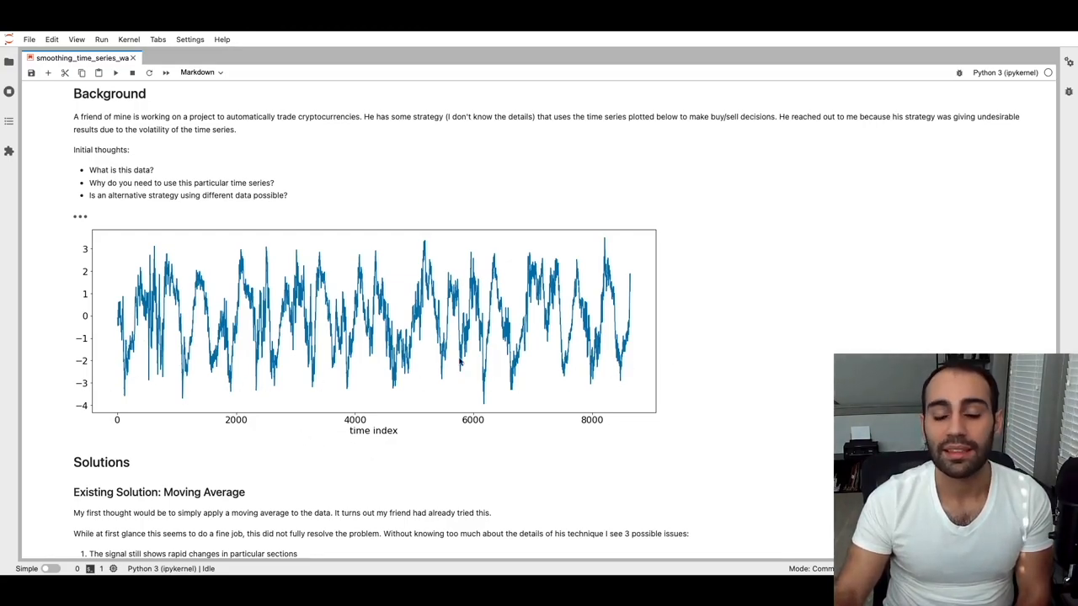
mouse_move(147, 422)
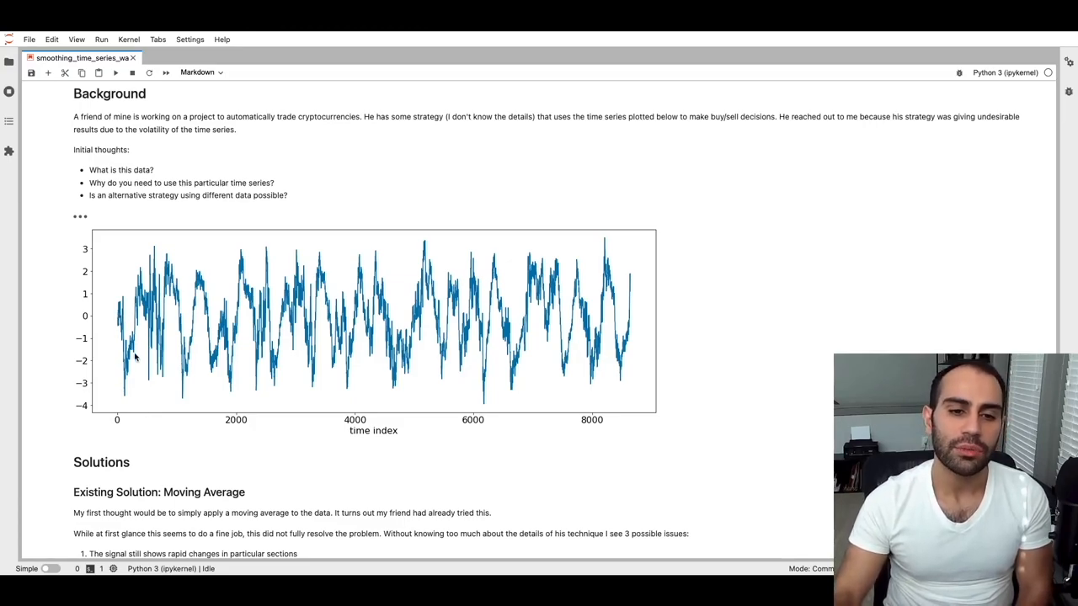
mouse_move(155, 345)
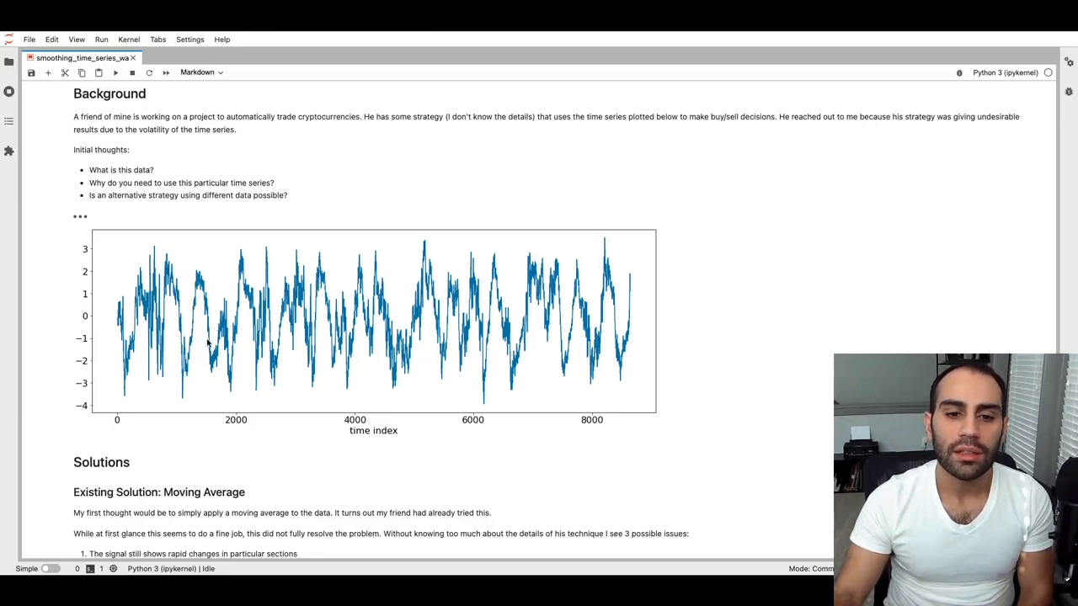
mouse_move(238, 396)
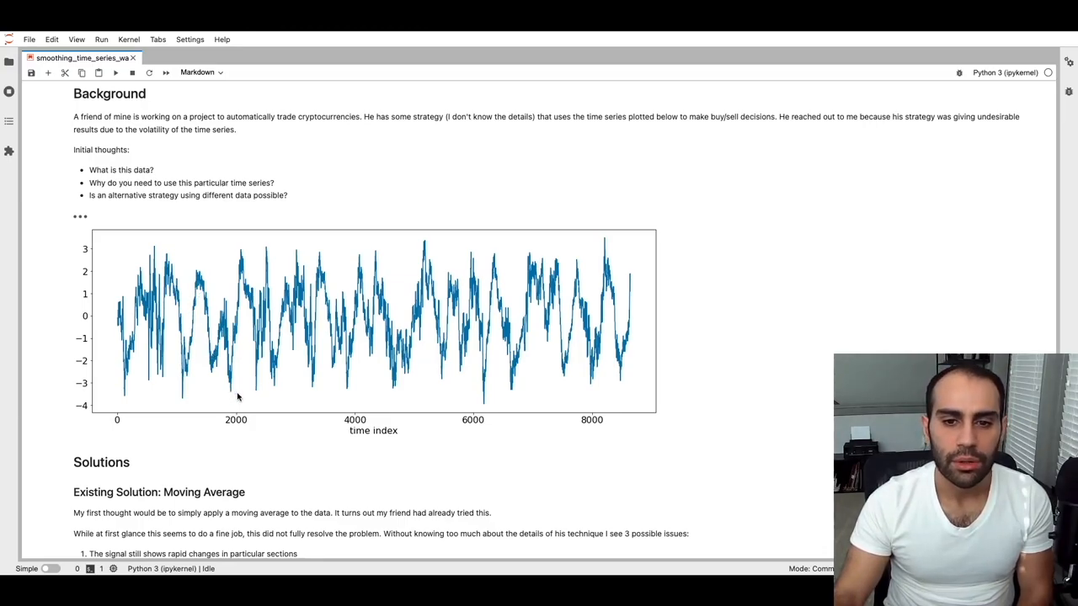
mouse_move(154, 277)
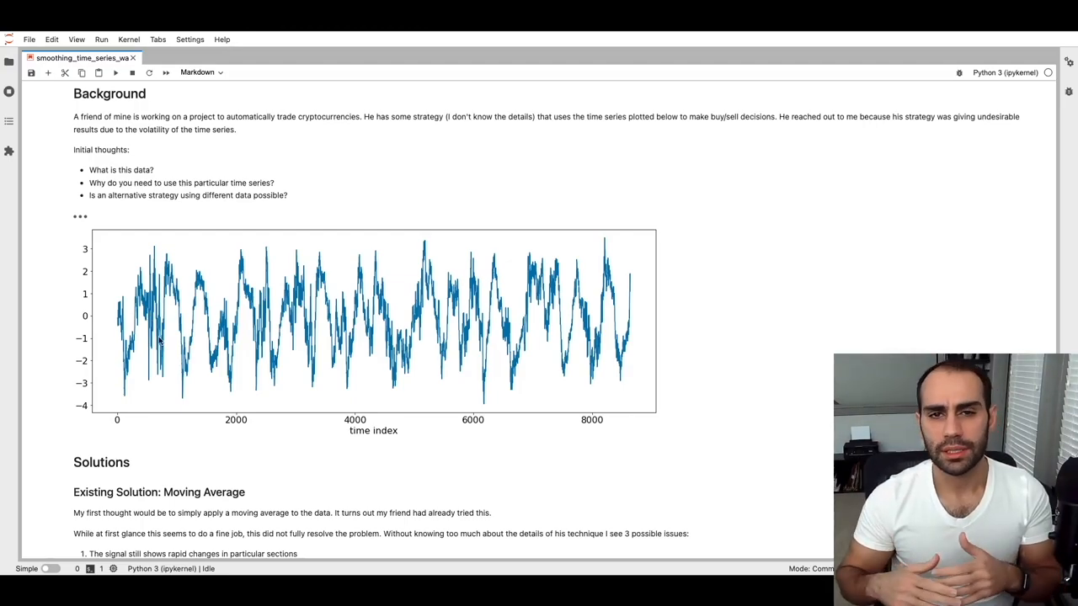
mouse_move(149, 376)
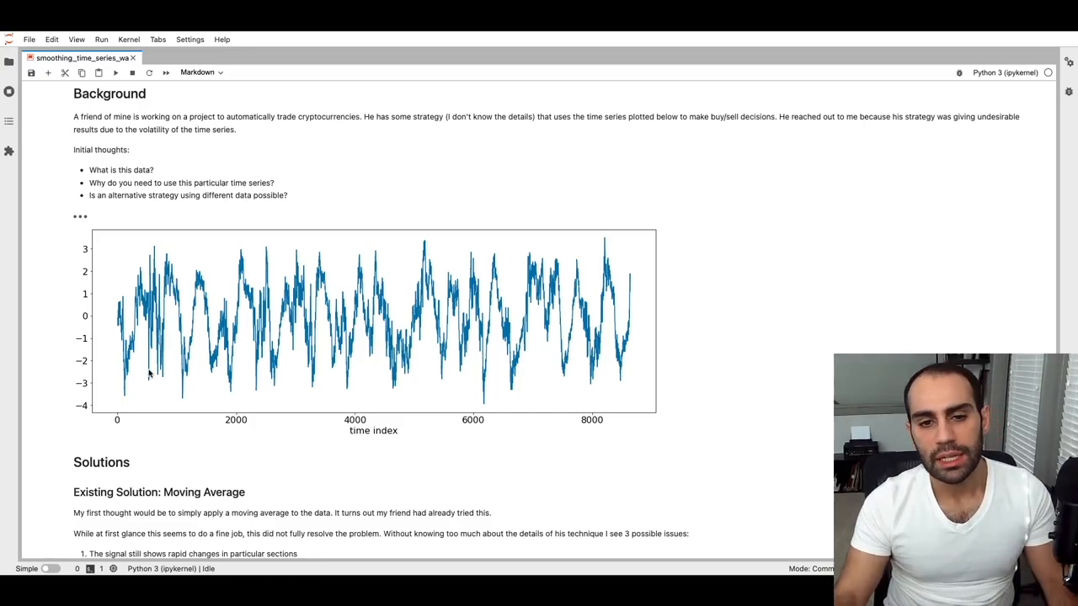
mouse_move(452, 322)
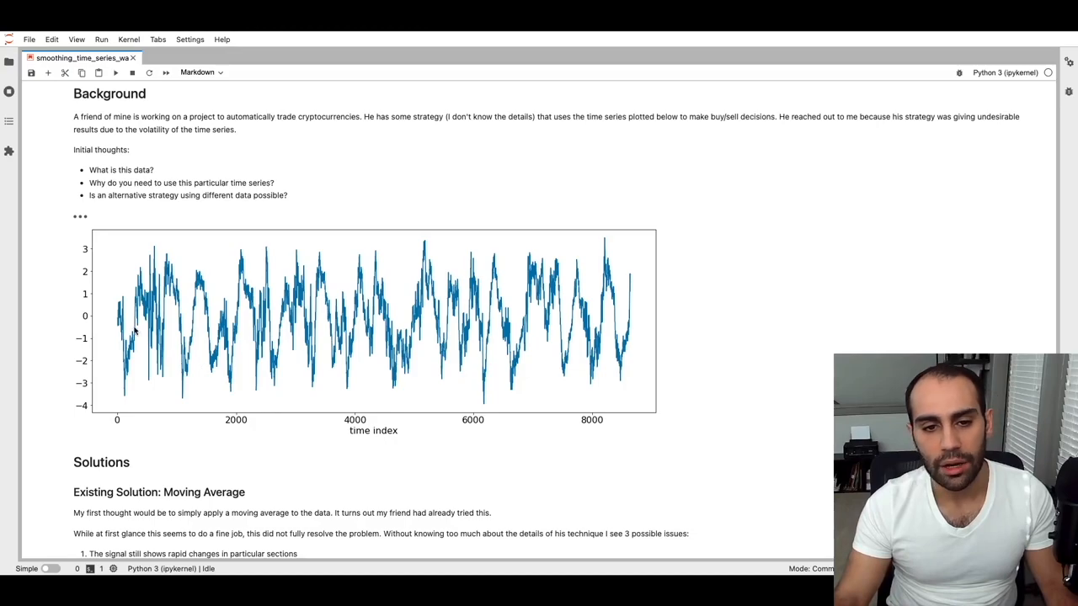
mouse_move(674, 366)
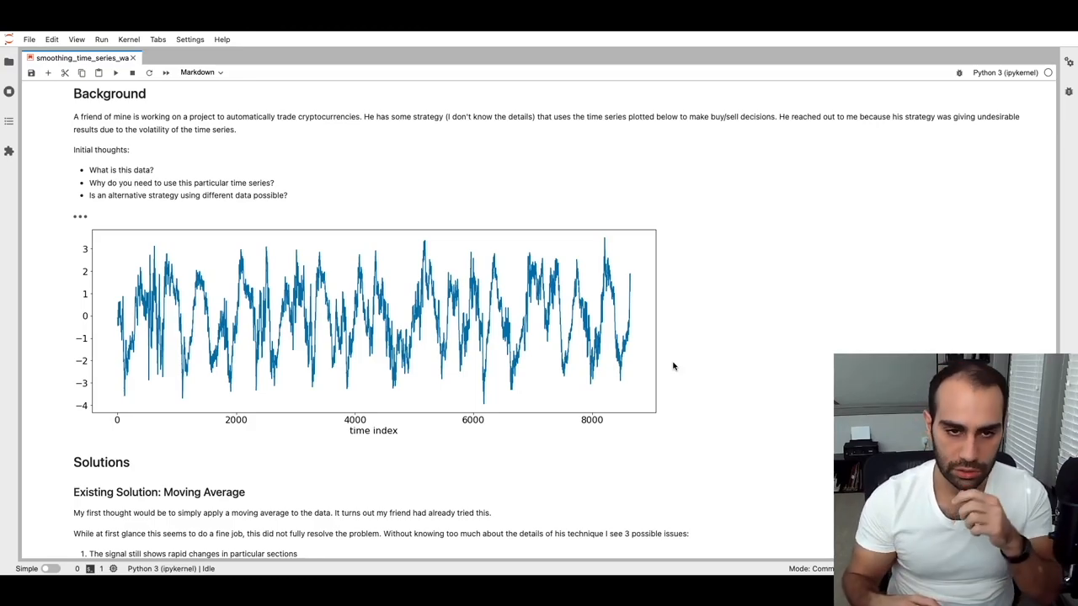
mouse_move(303, 202)
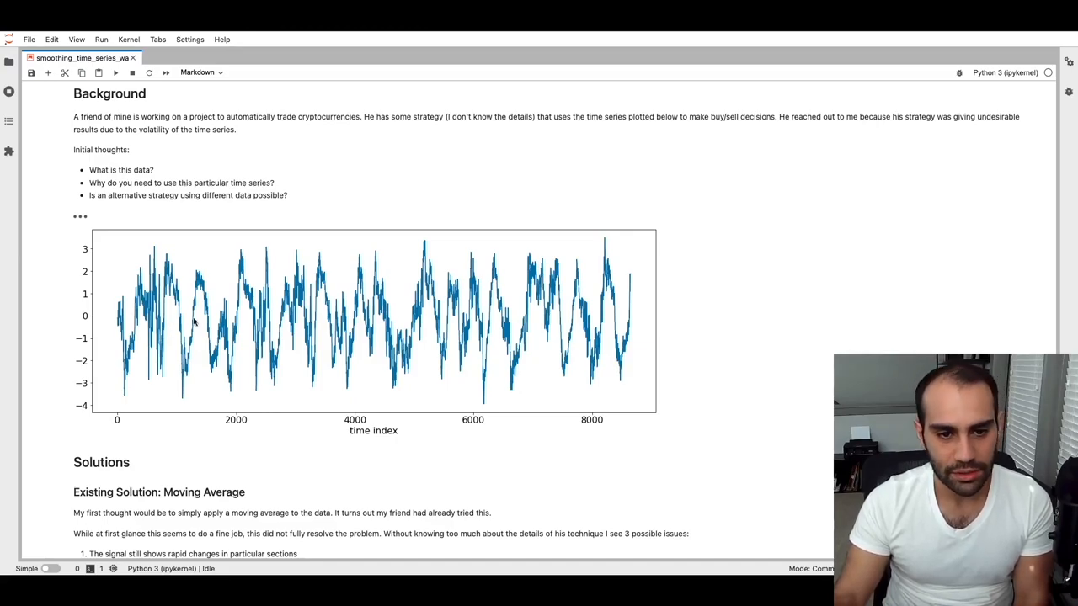
mouse_move(665, 347)
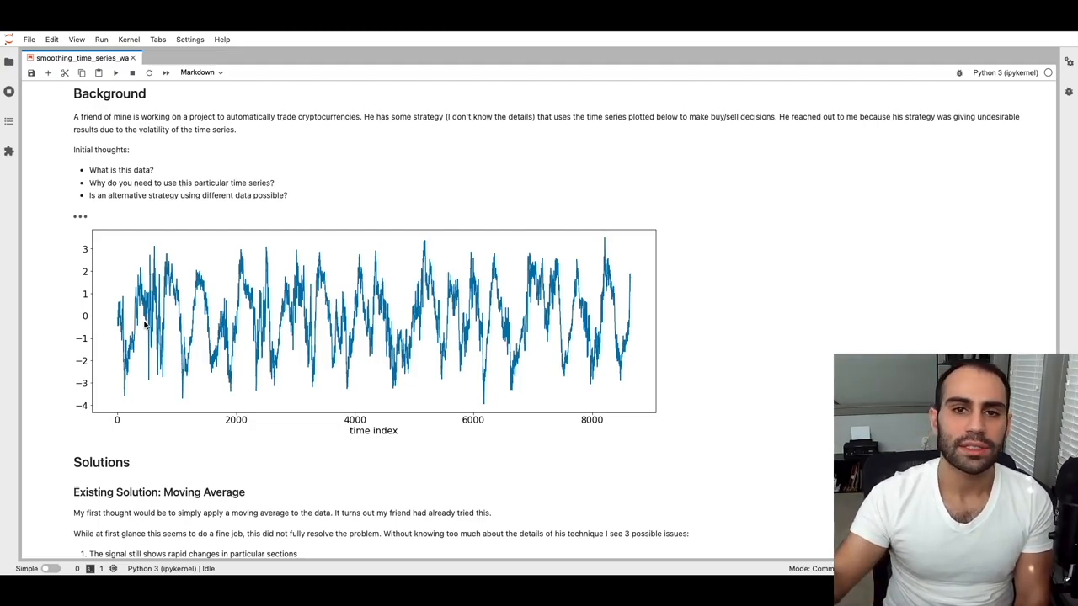
mouse_move(175, 349)
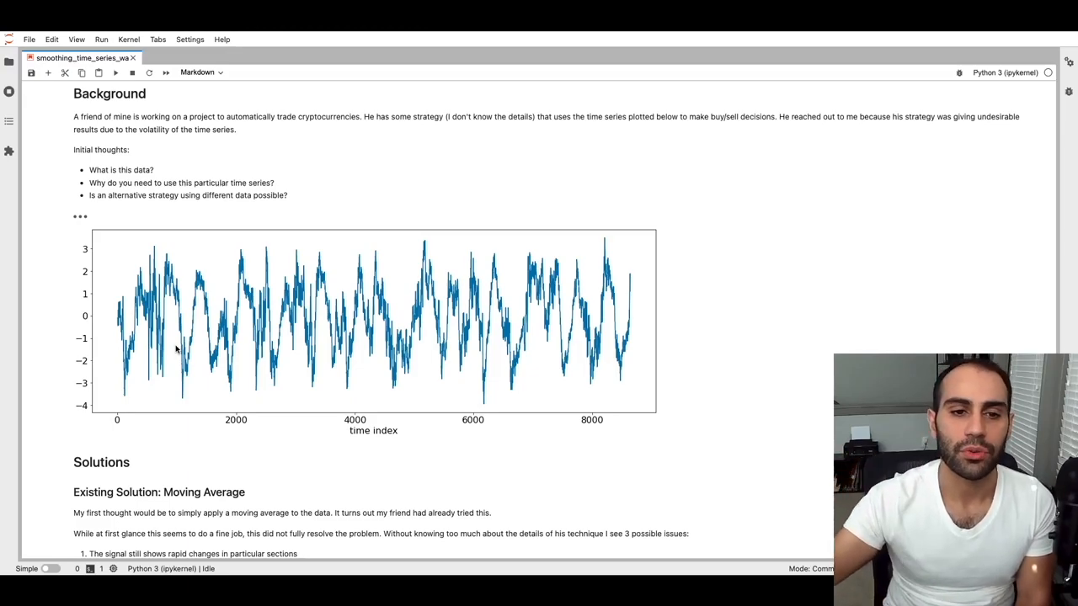
mouse_move(293, 192)
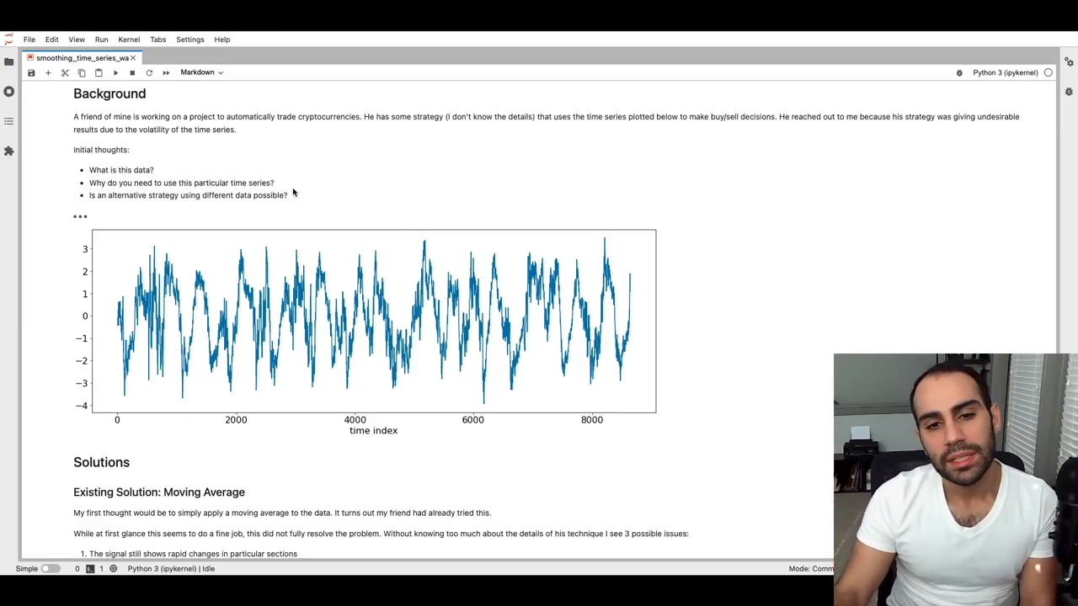
mouse_move(133, 194)
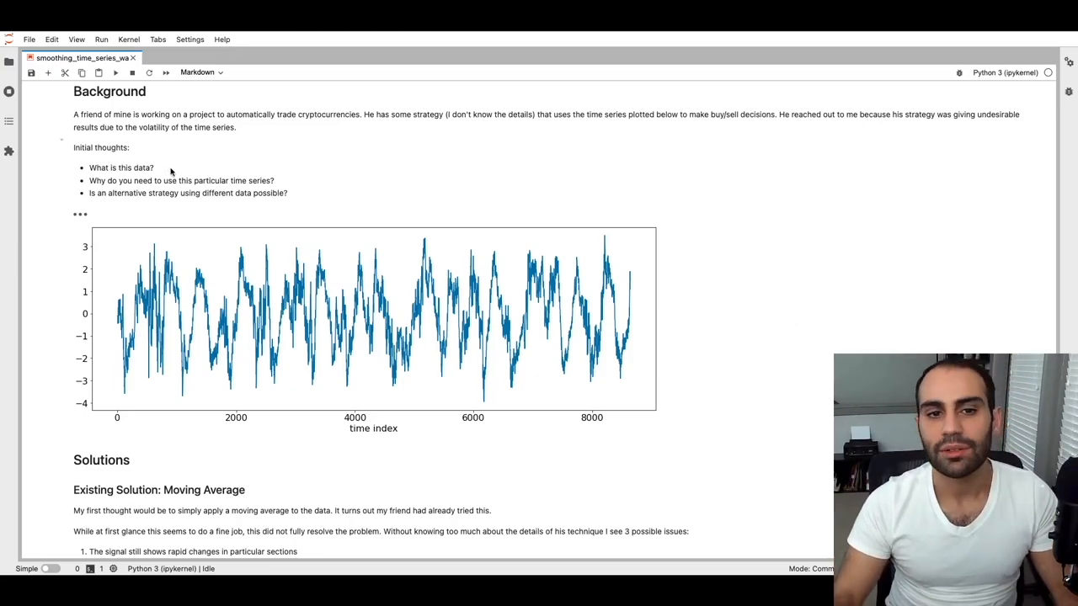
mouse_move(287, 186)
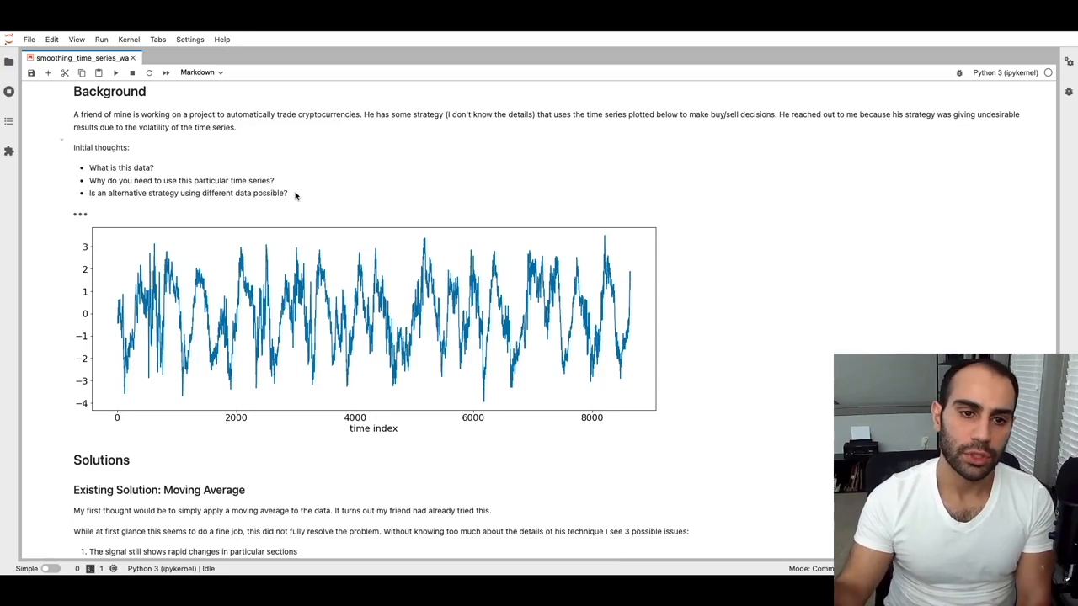
mouse_move(240, 205)
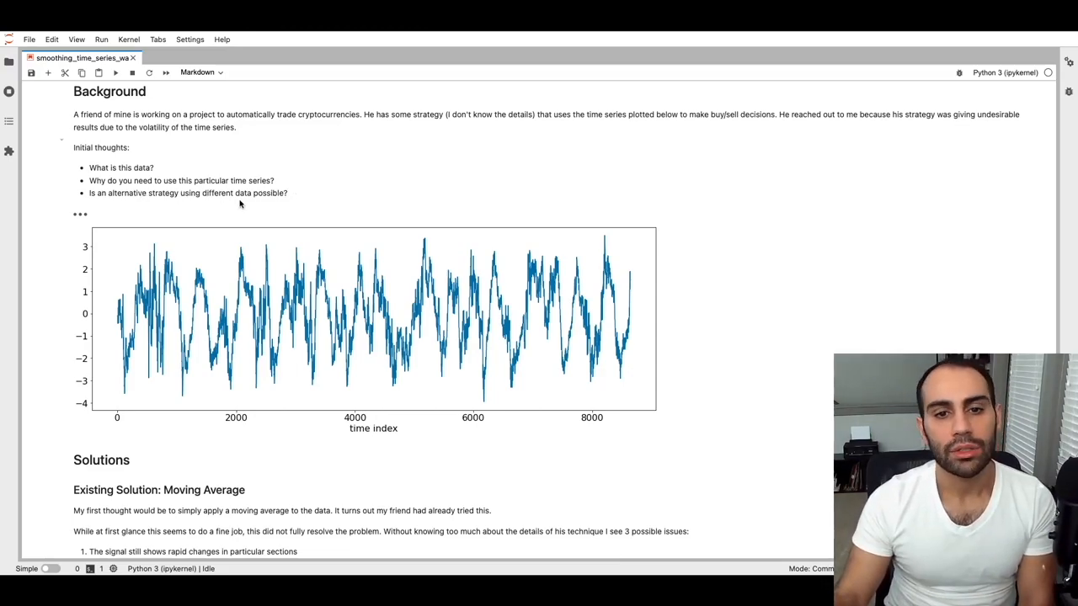
mouse_move(355, 202)
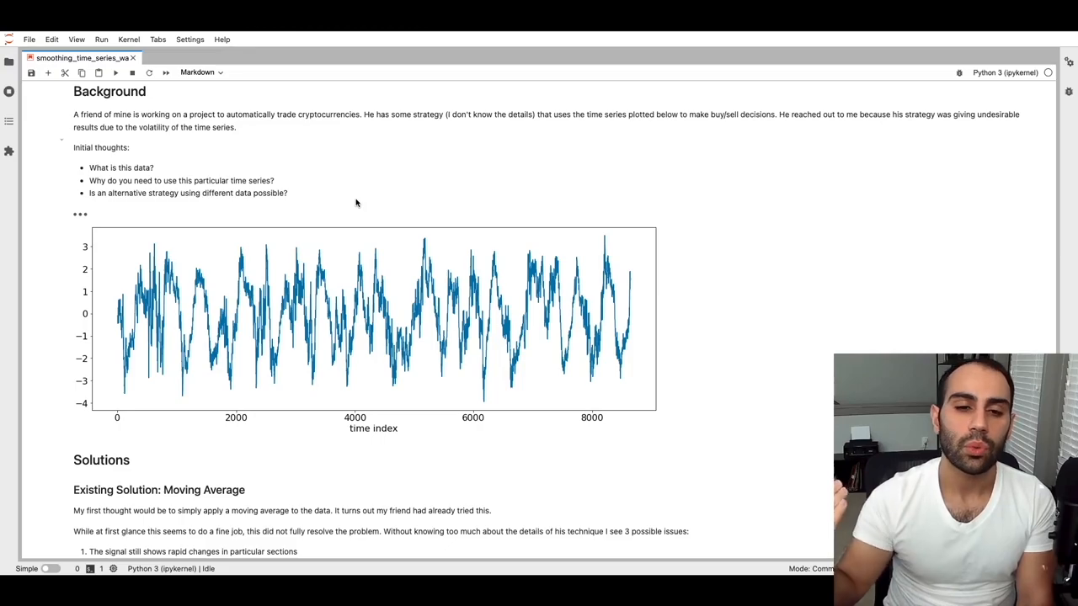
mouse_move(159, 311)
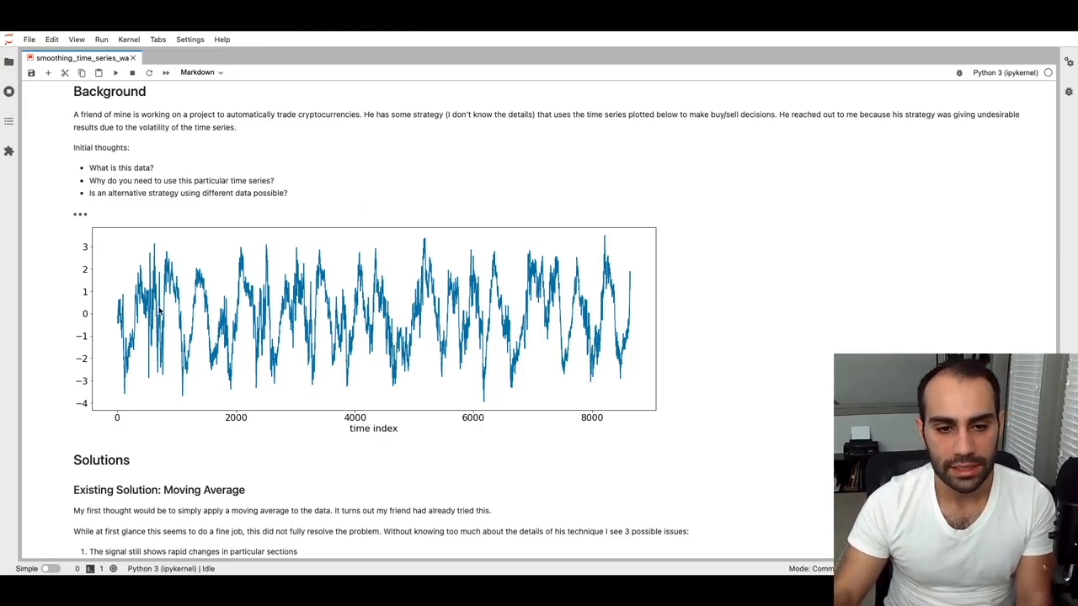
mouse_move(255, 335)
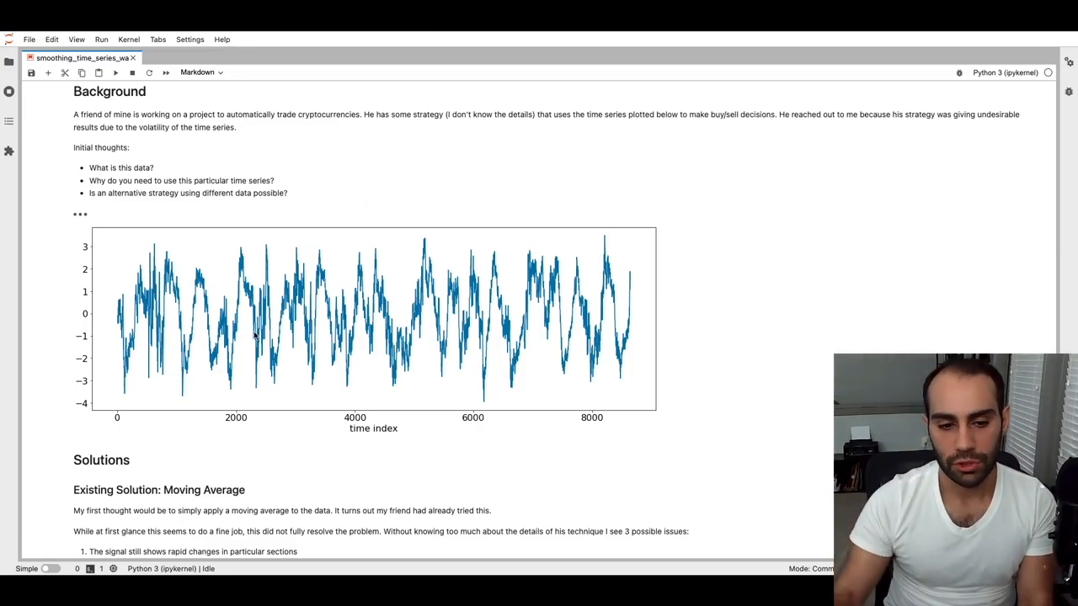
scroll("down", 3)
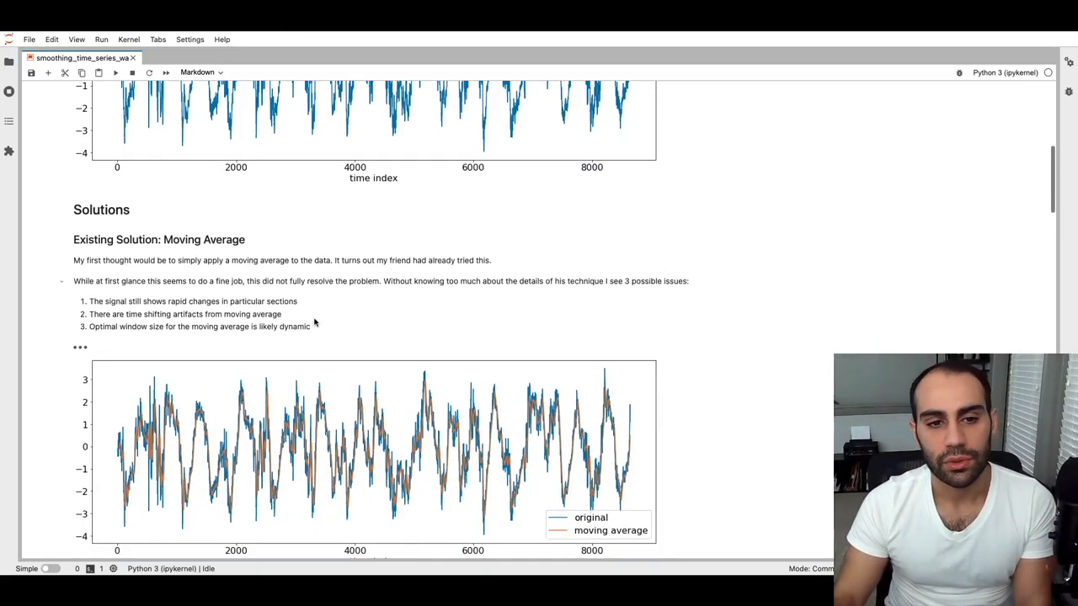
scroll("down", 3)
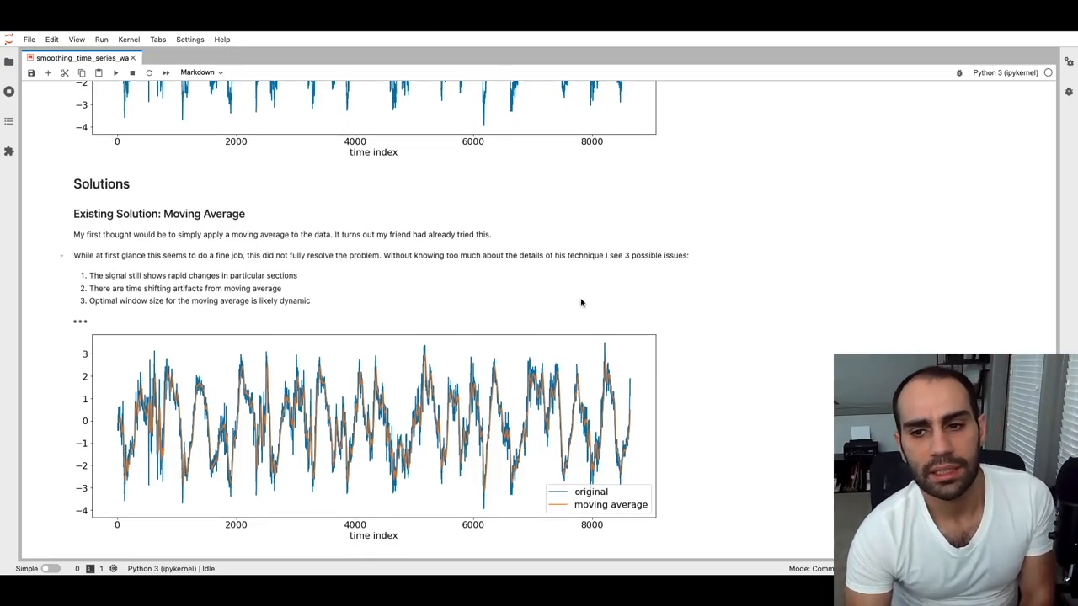
mouse_move(421, 321)
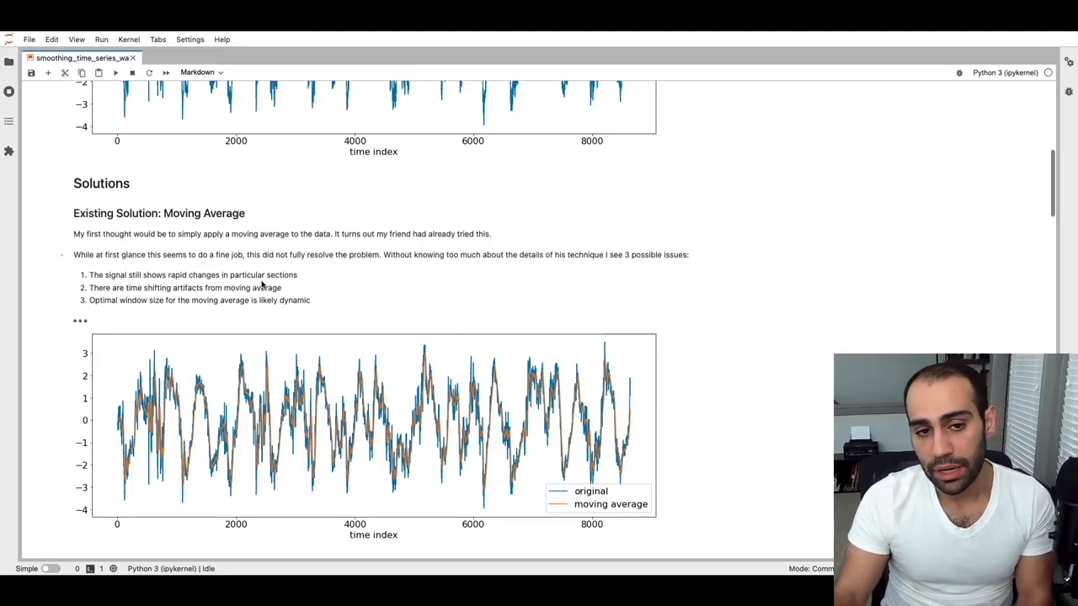
scroll("down", 3)
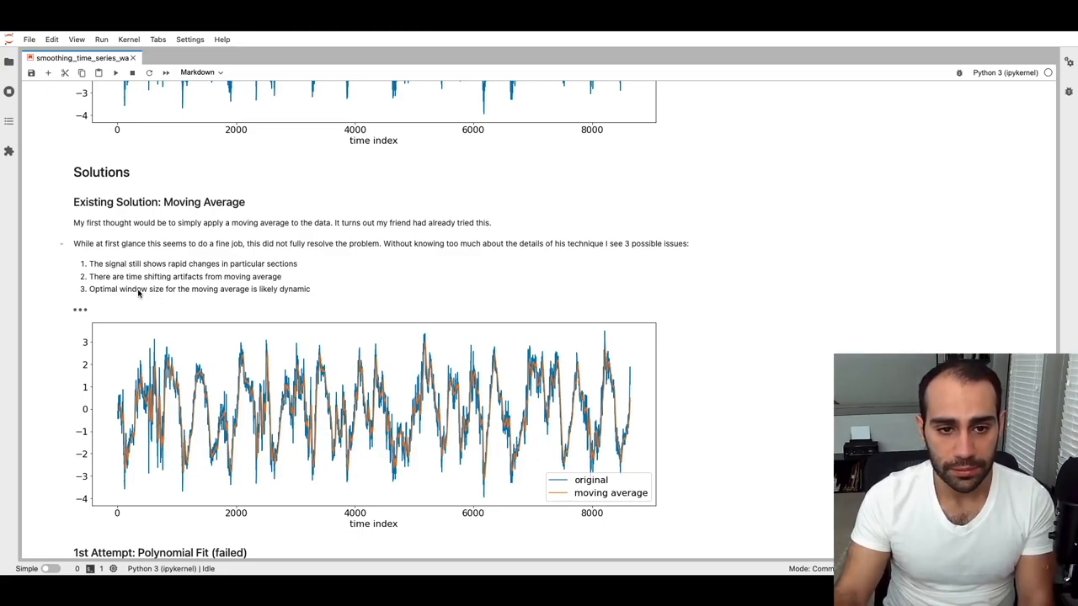
mouse_move(166, 276)
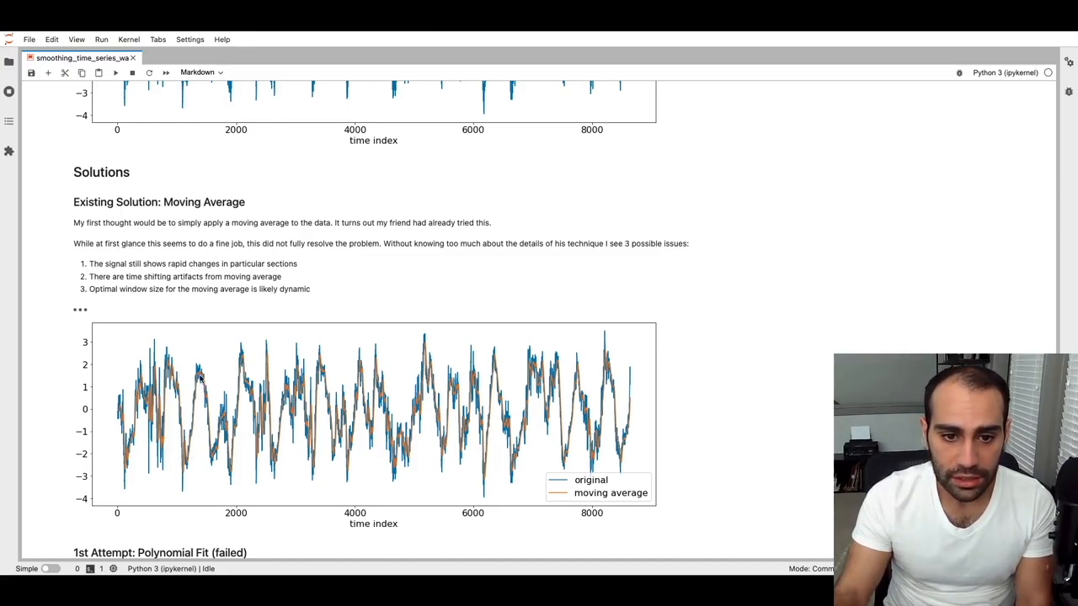
mouse_move(160, 383)
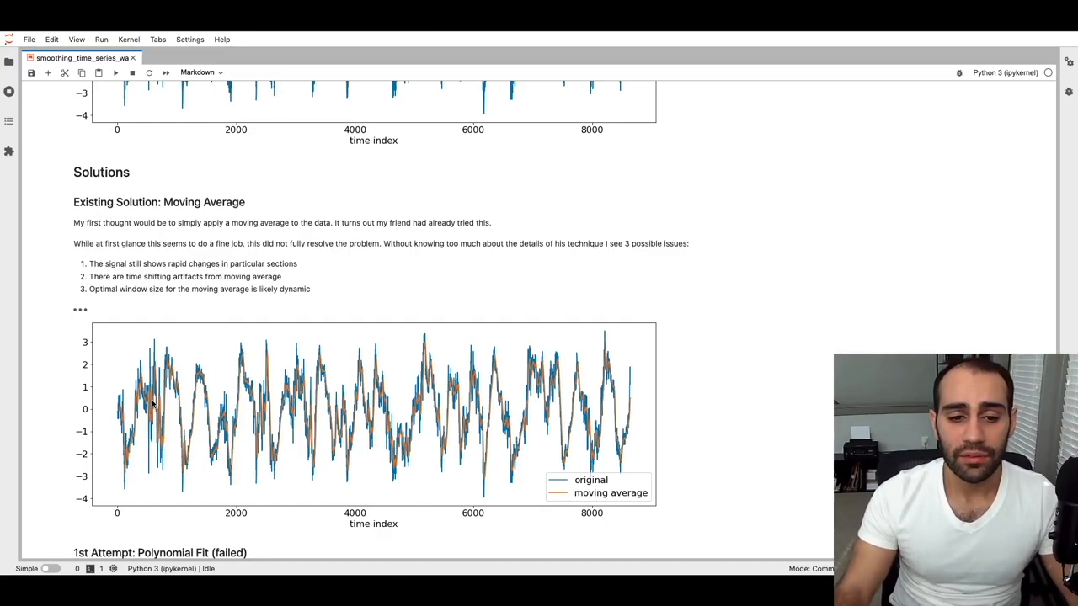
mouse_move(160, 387)
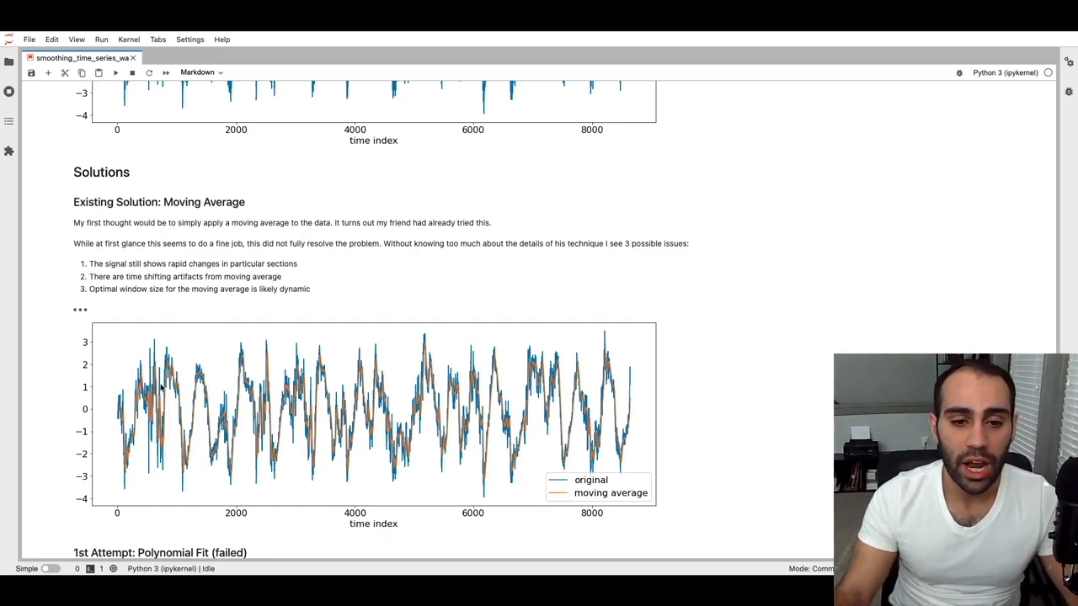
mouse_move(166, 446)
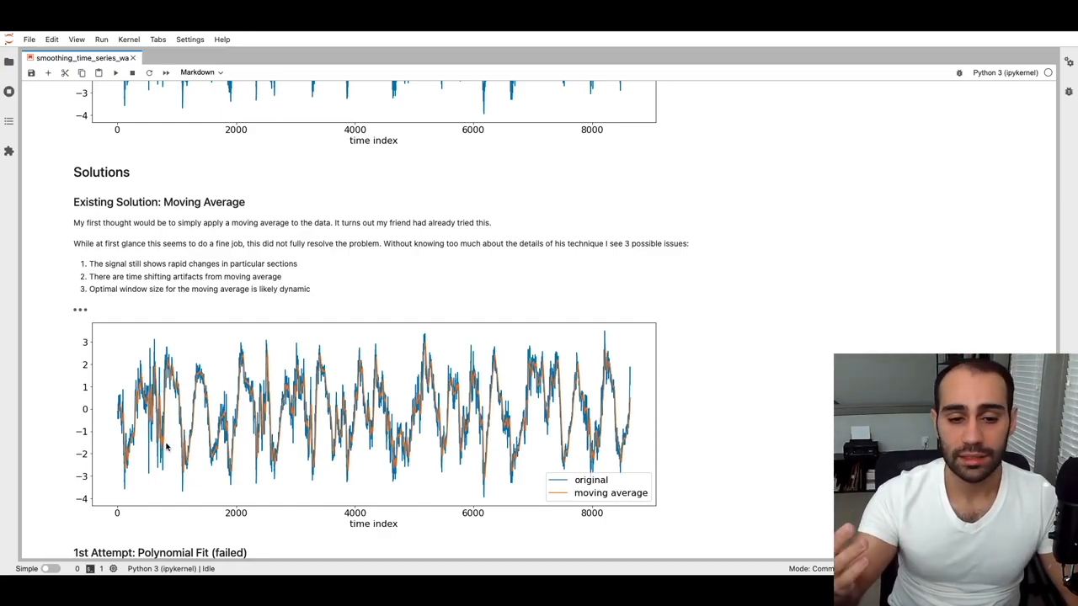
mouse_move(154, 396)
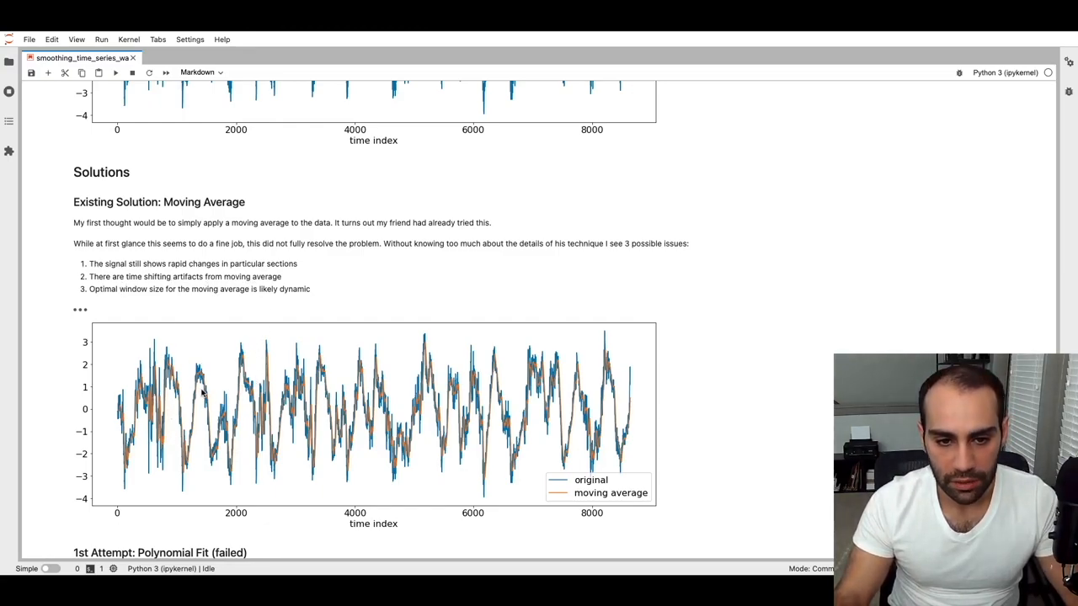
mouse_move(282, 355)
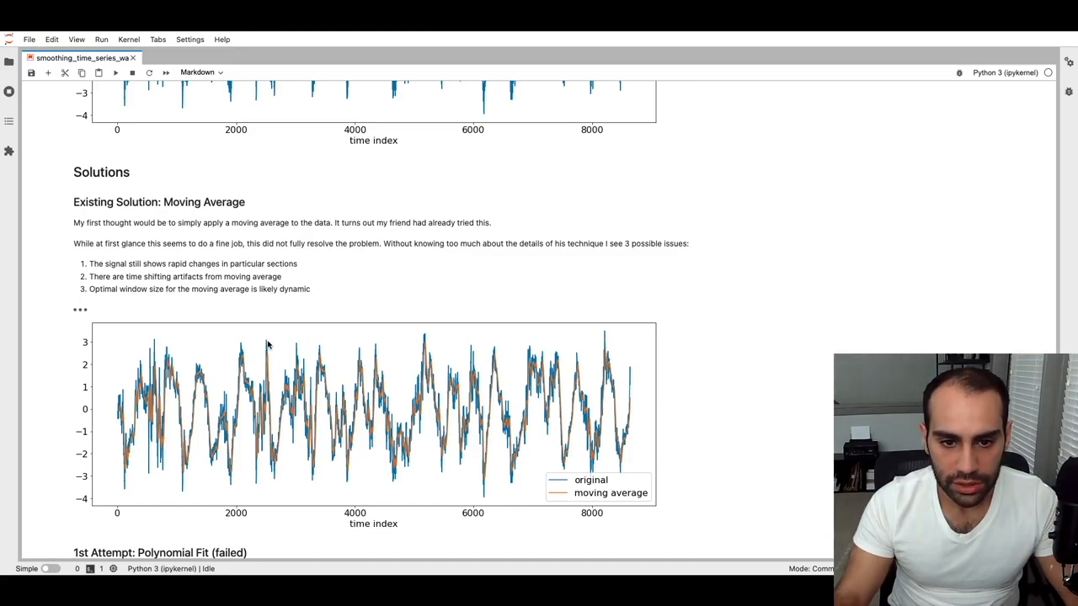
mouse_move(268, 373)
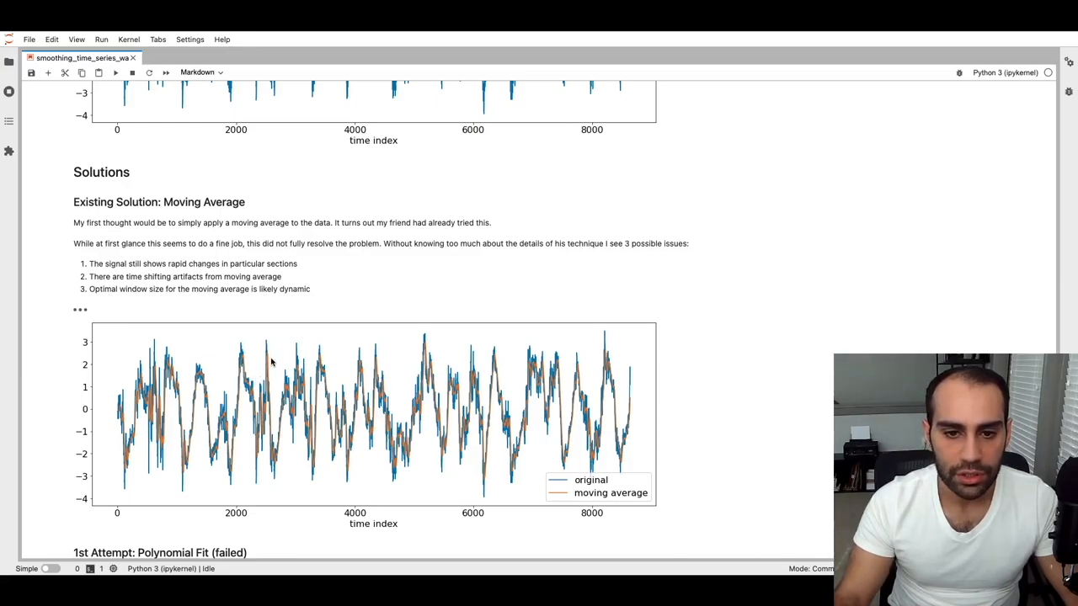
mouse_move(271, 357)
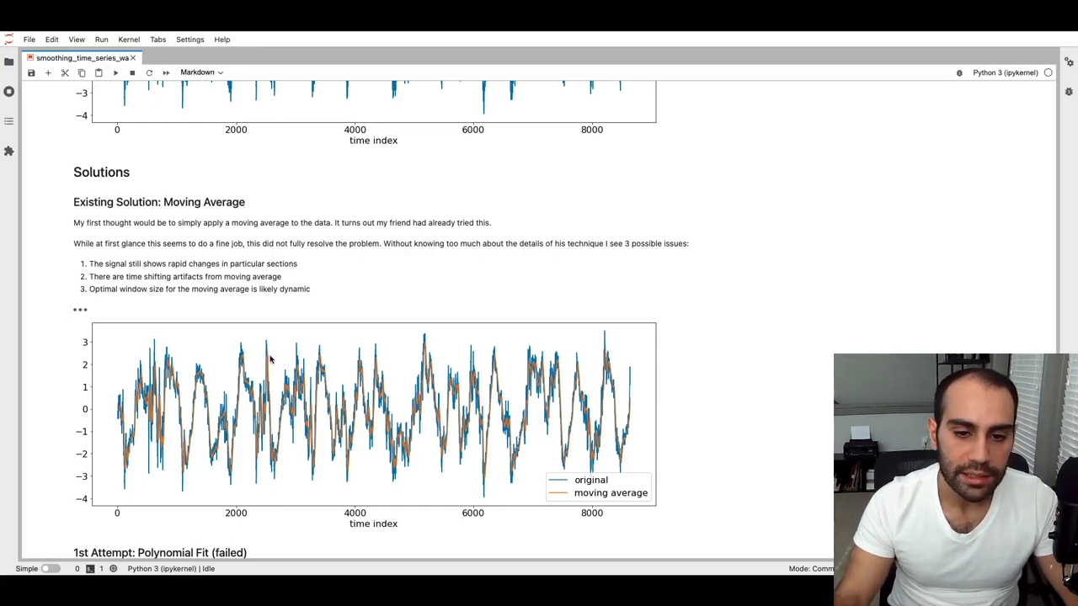
mouse_move(177, 309)
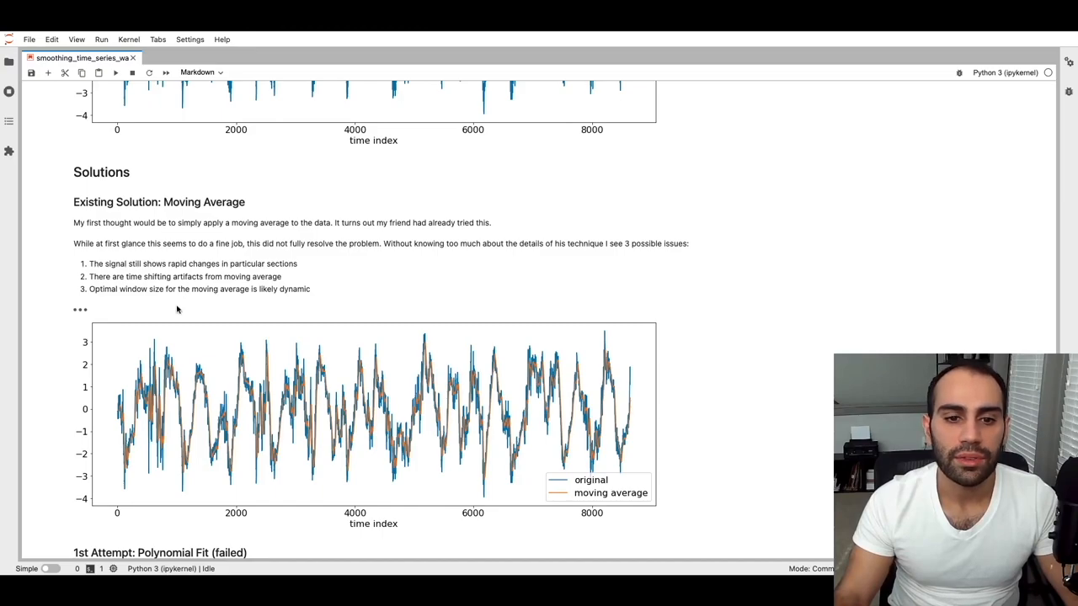
mouse_move(271, 396)
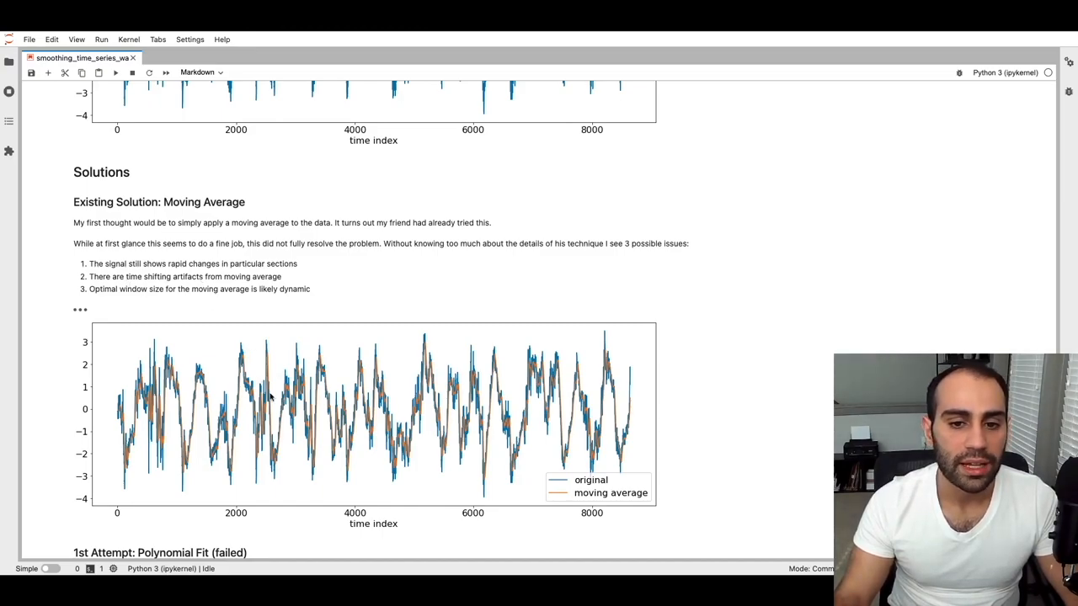
mouse_move(360, 401)
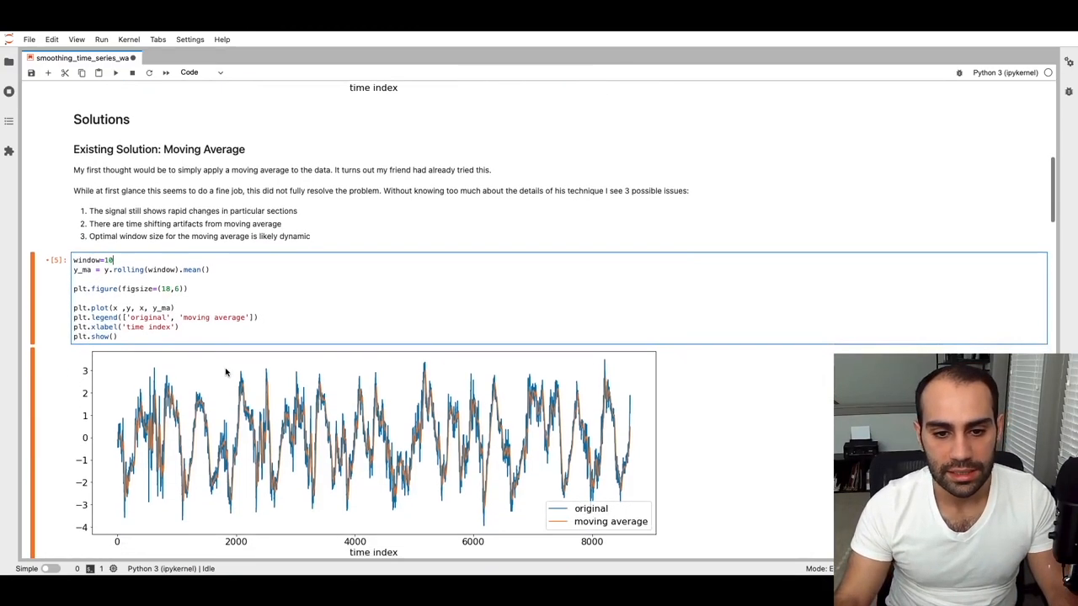
Step: Re-run the moving-average cell with window 10 to redraw the comparison plot
key("Shift+Enter")
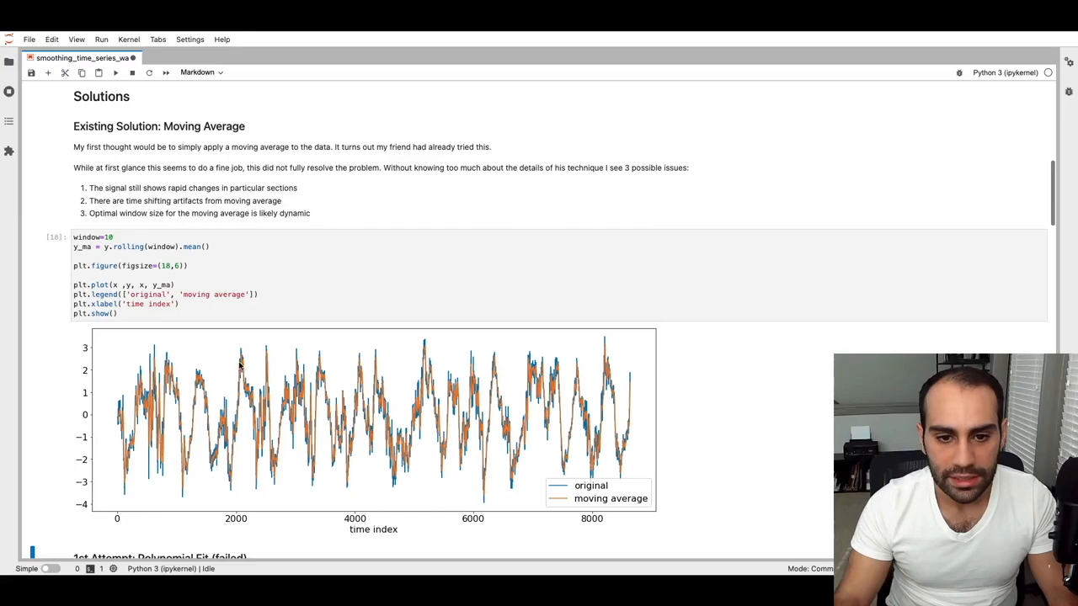
mouse_move(200, 379)
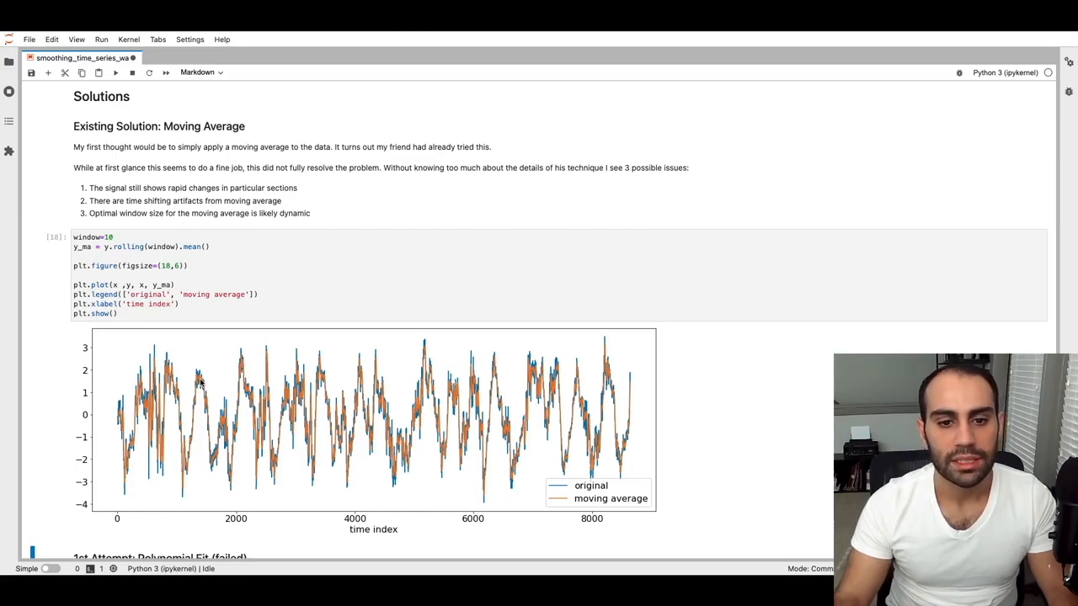
mouse_move(267, 355)
type("0")
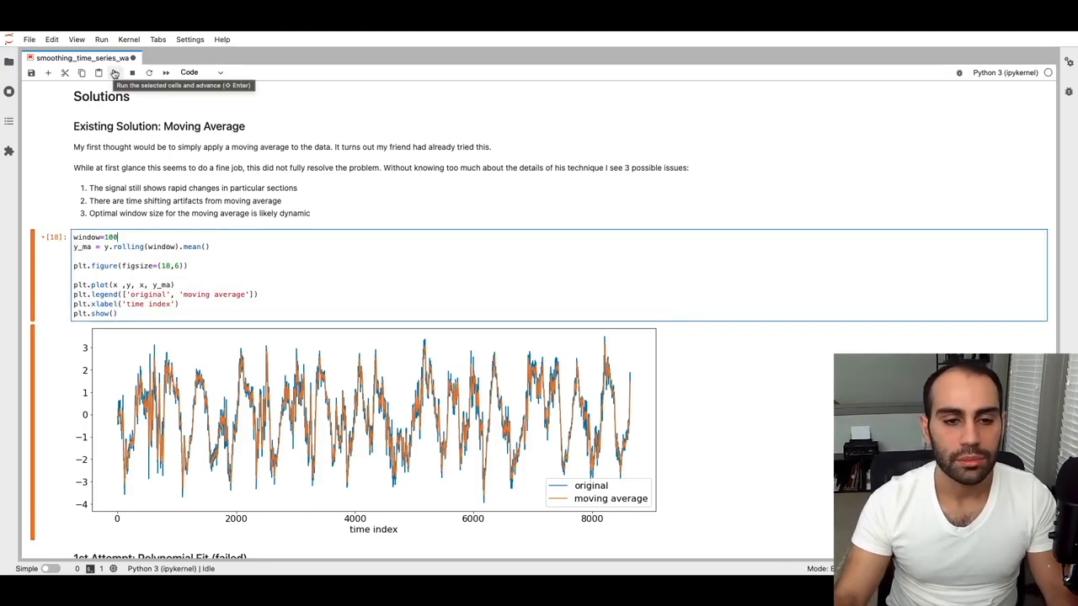
Step: Run the moving-average cell with window=100 for a much smoother average curve
left_click(116, 73)
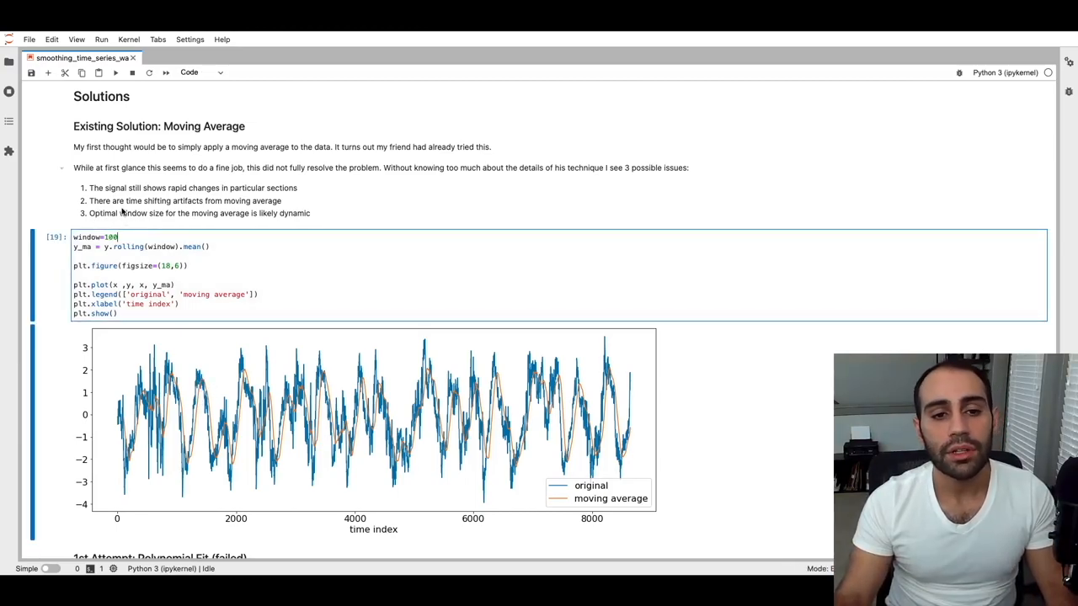
mouse_move(165, 218)
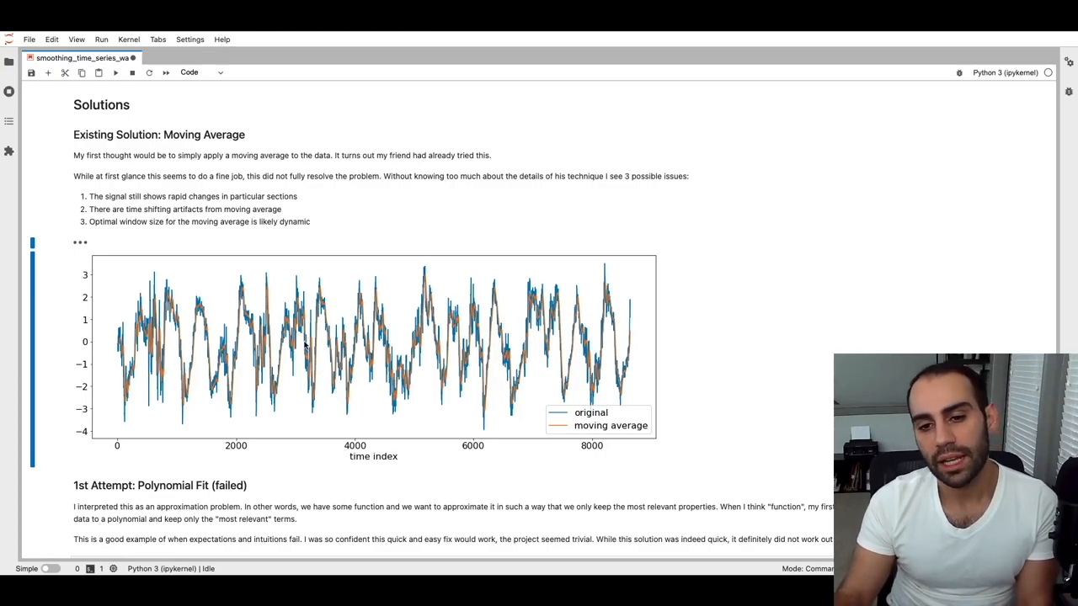
mouse_move(298, 389)
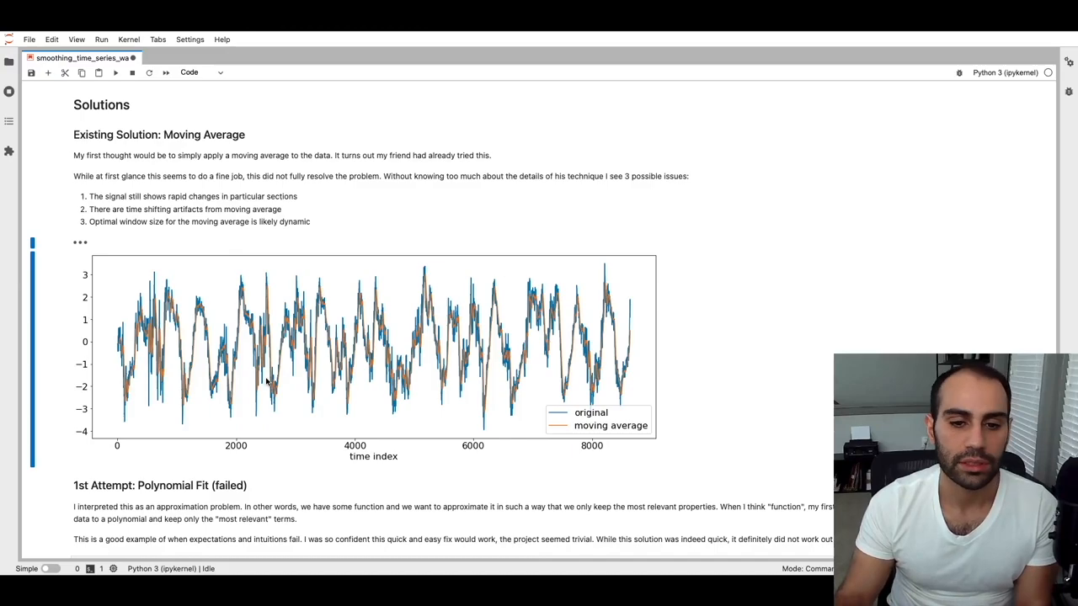
mouse_move(372, 329)
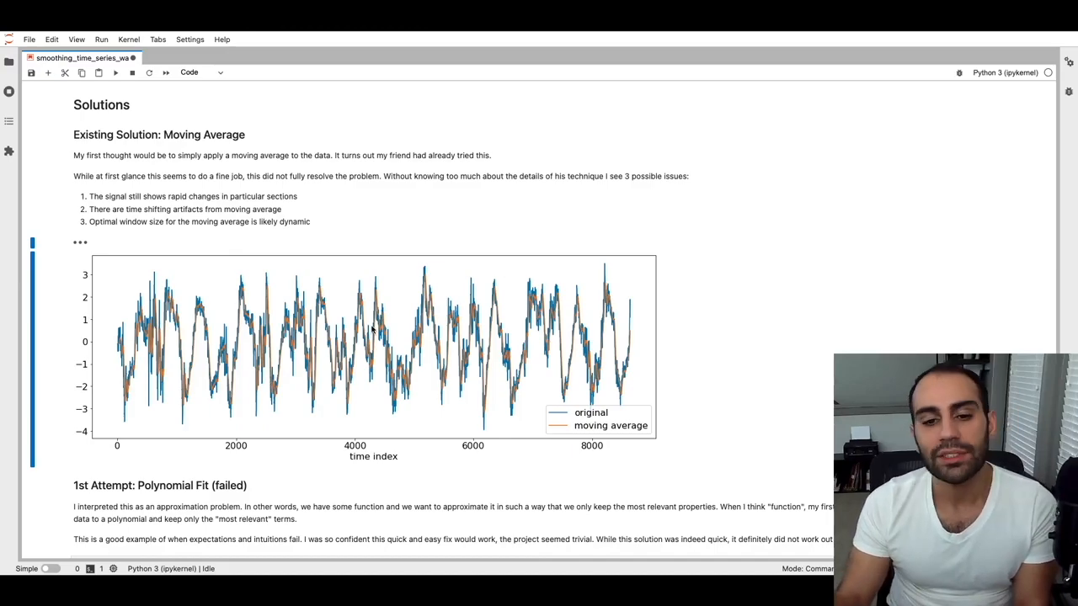
Step: Scroll to the 1st Attempt: Polynomial Fit section and select the deg=15 cell
scroll("down", 3)
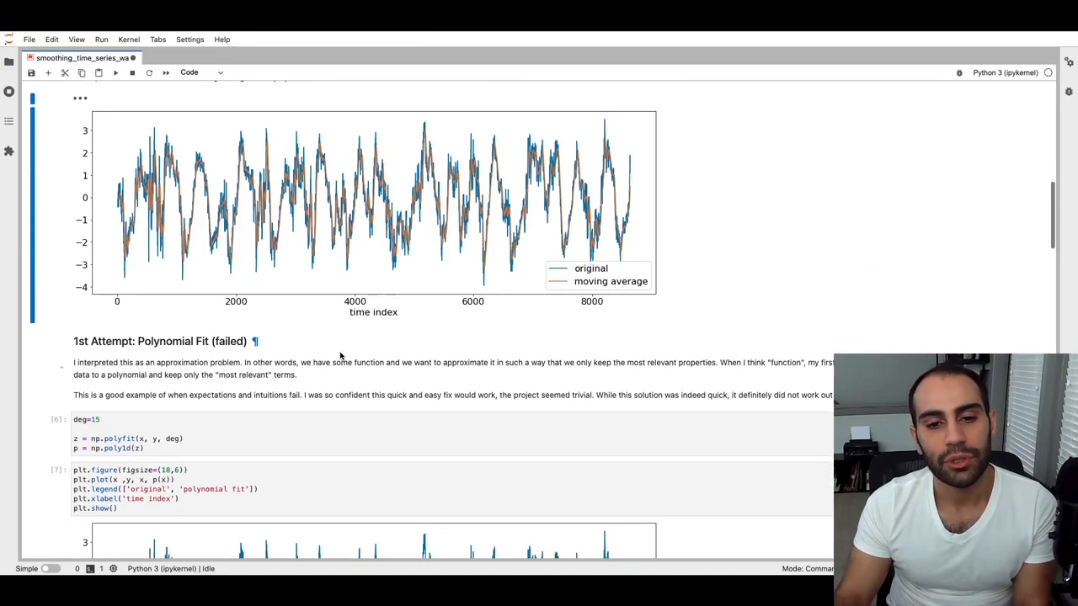
scroll("down", 3)
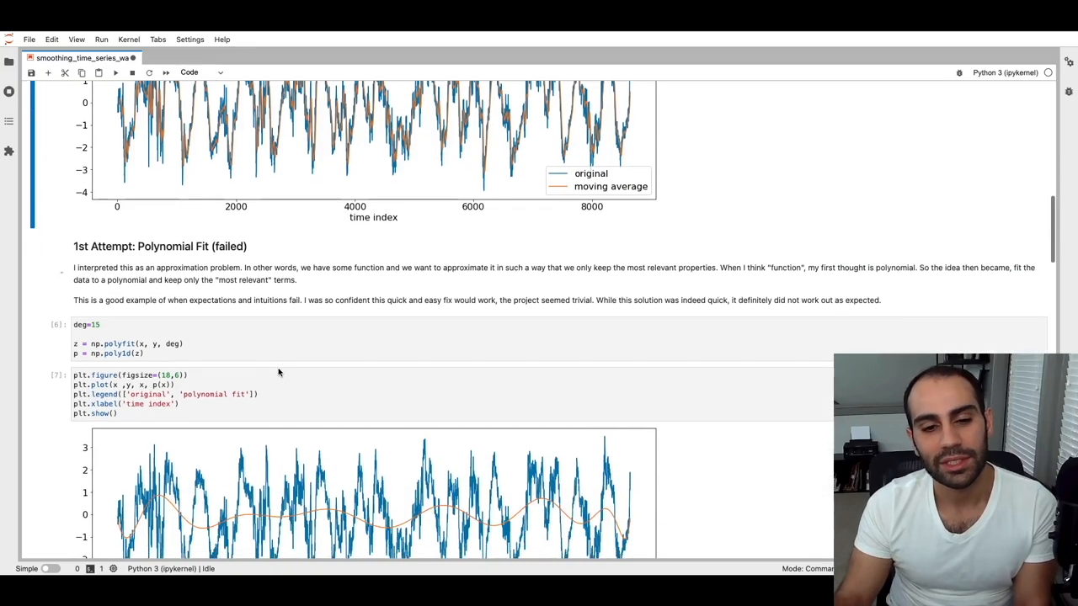
scroll("down", 3)
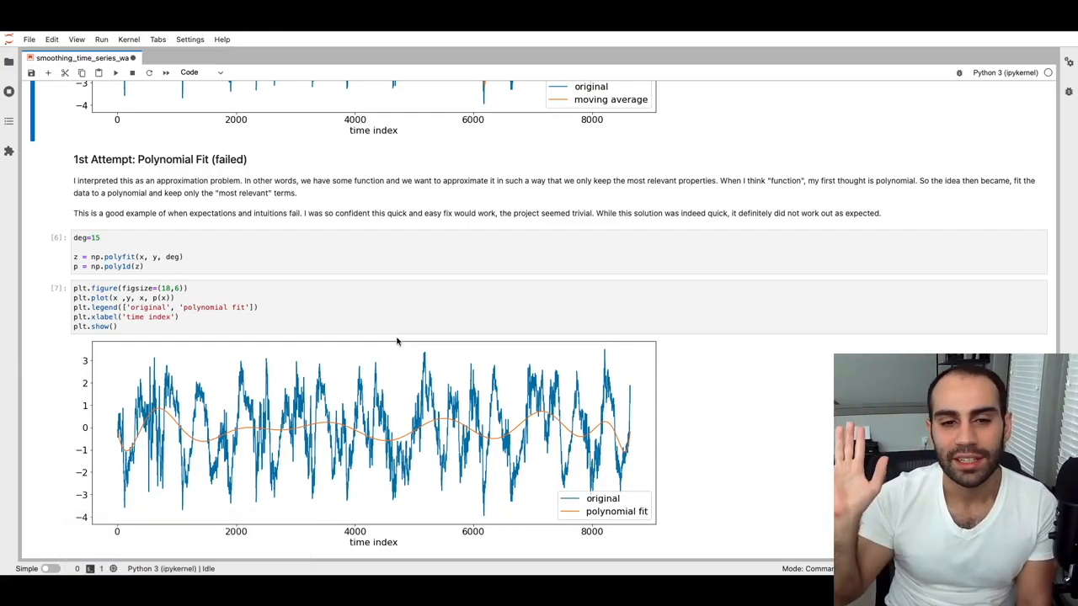
mouse_move(316, 281)
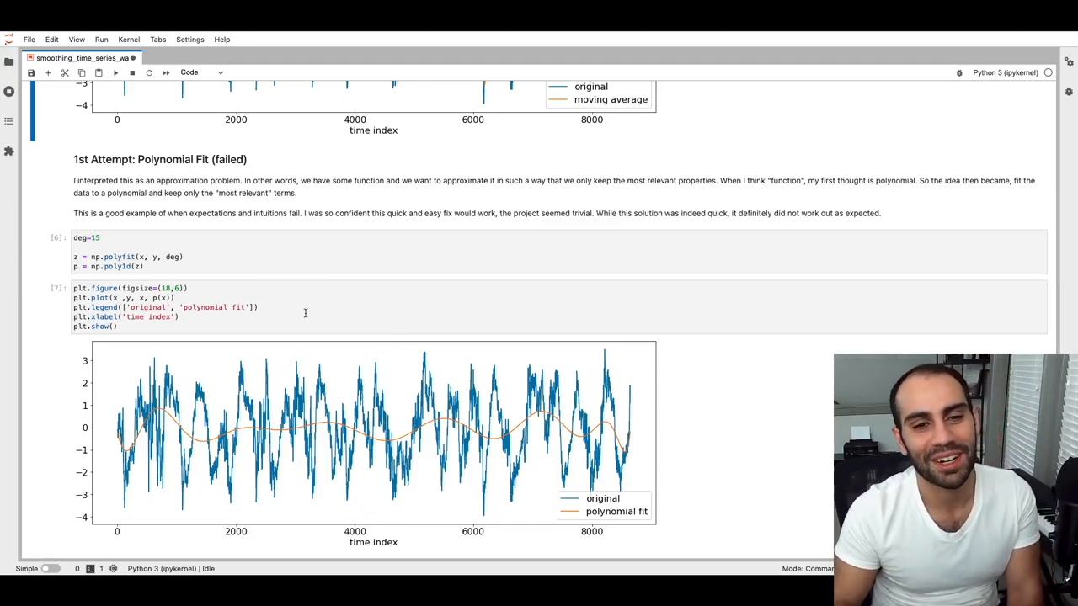
mouse_move(309, 307)
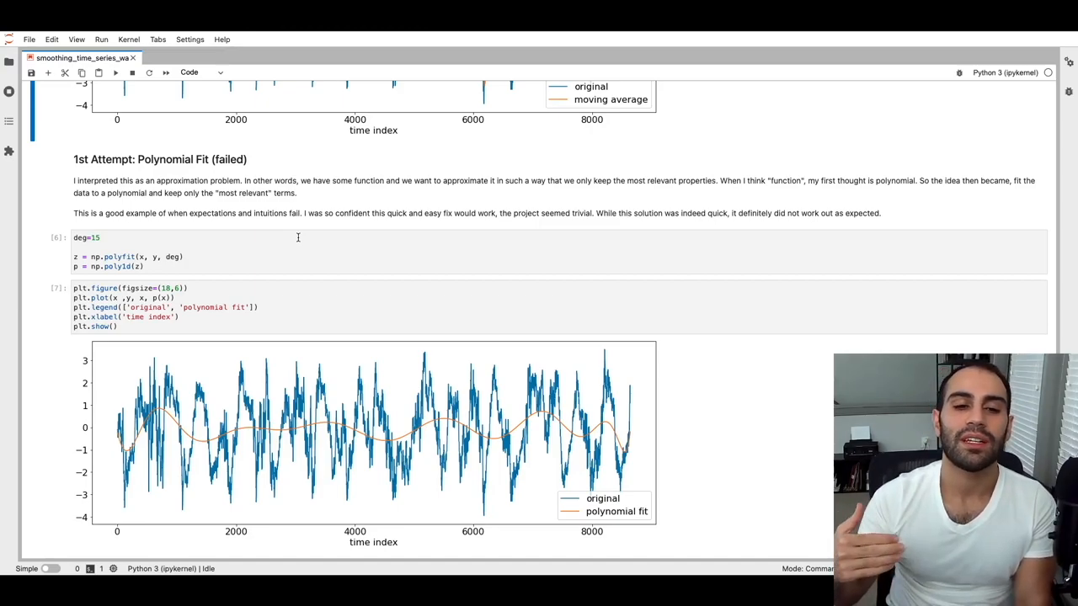
left_click(144, 266)
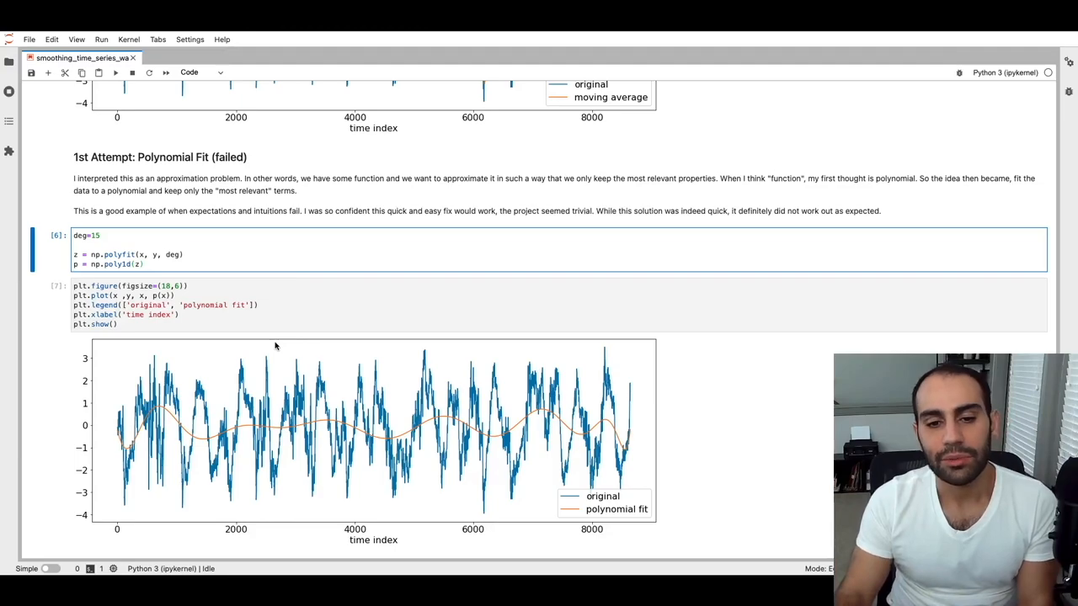
left_click(113, 236)
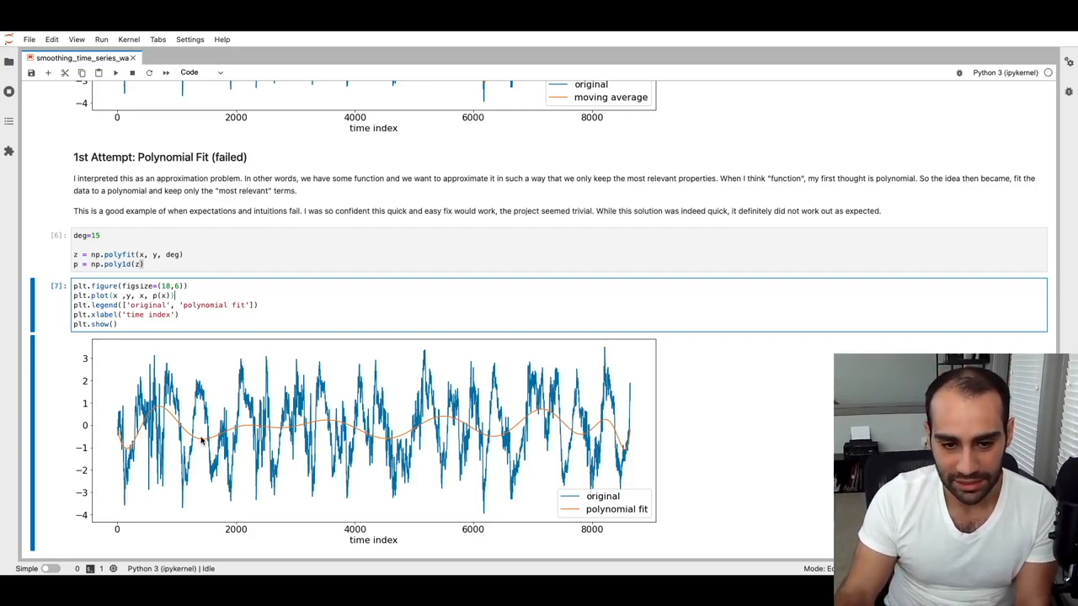
left_click(232, 264)
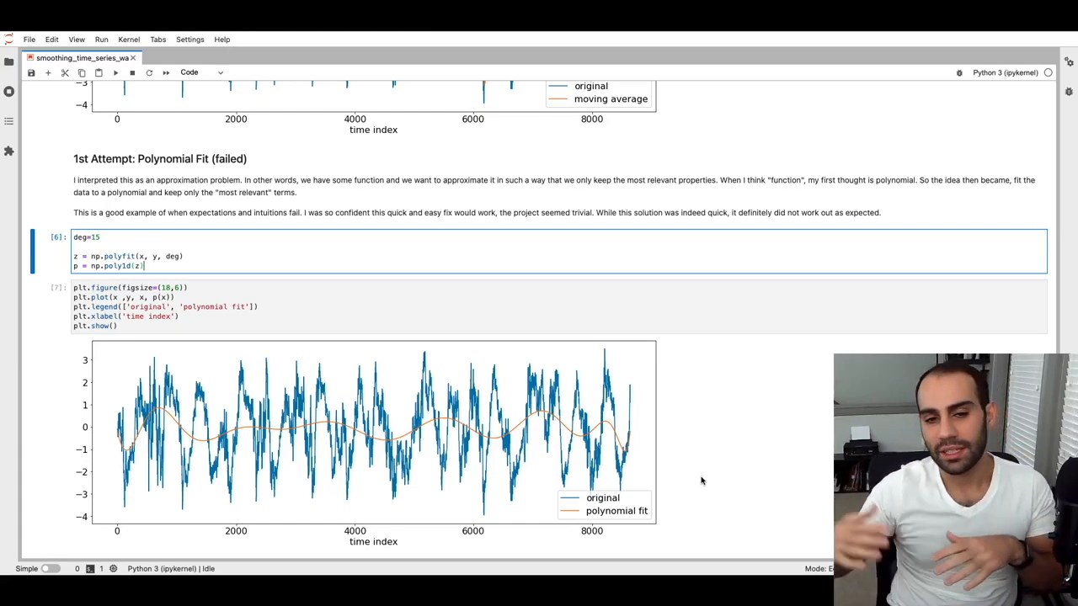
mouse_move(124, 449)
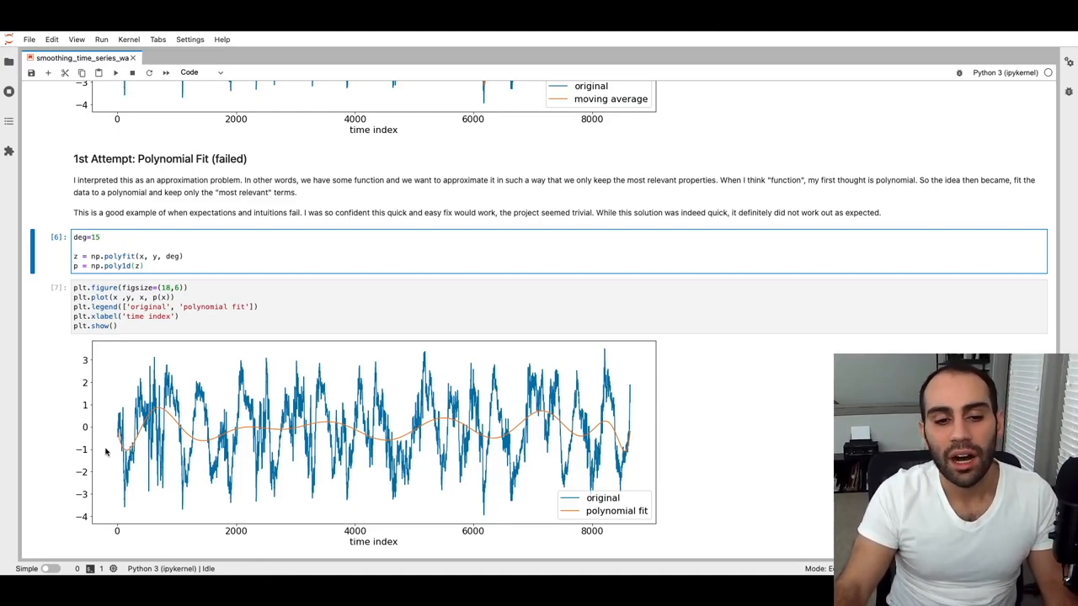
mouse_move(630, 442)
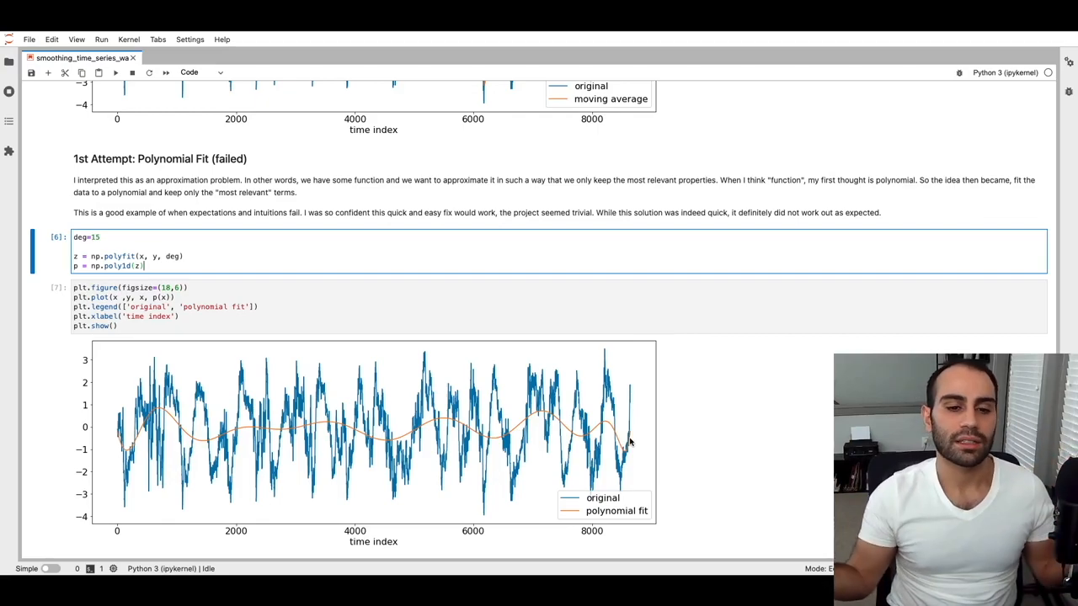
Step: Scroll to the '2nd Attempt: Fourier Transform' code, complex-values warning and plot
scroll("down", 3)
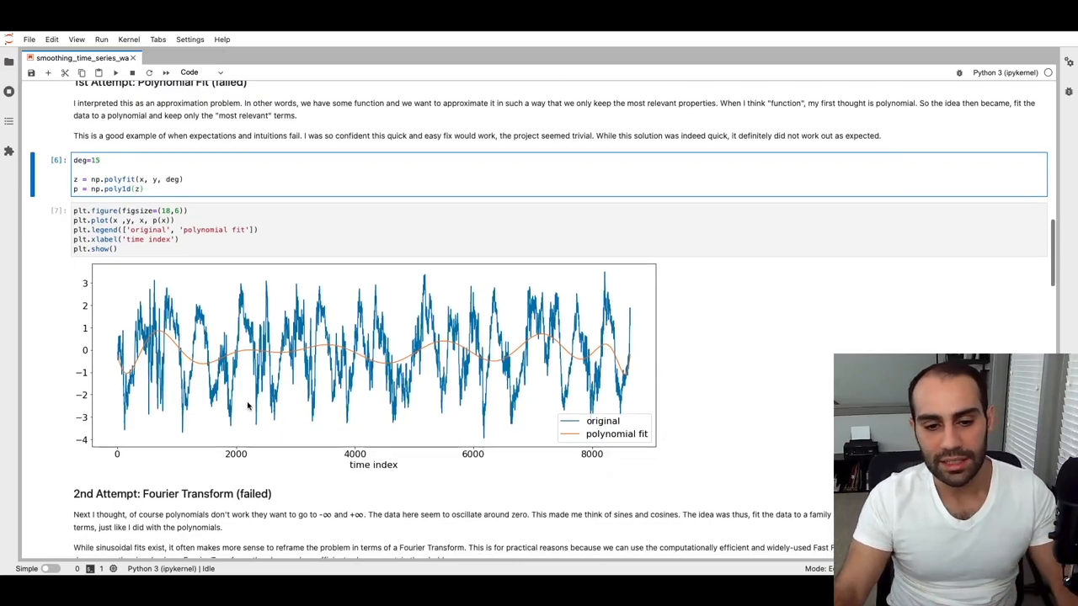
scroll("down", 3)
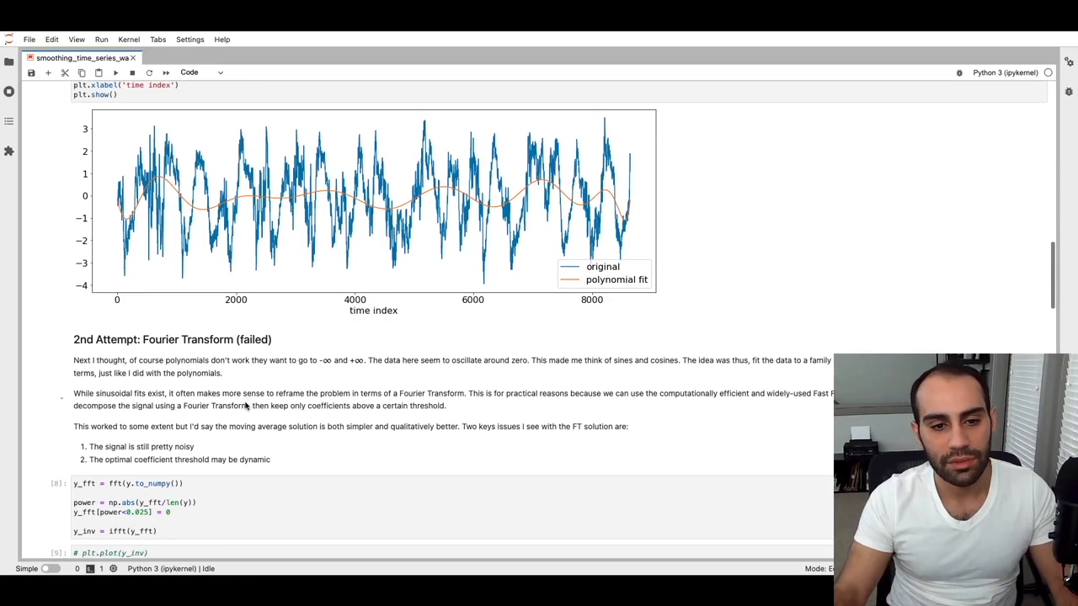
scroll("down", 3)
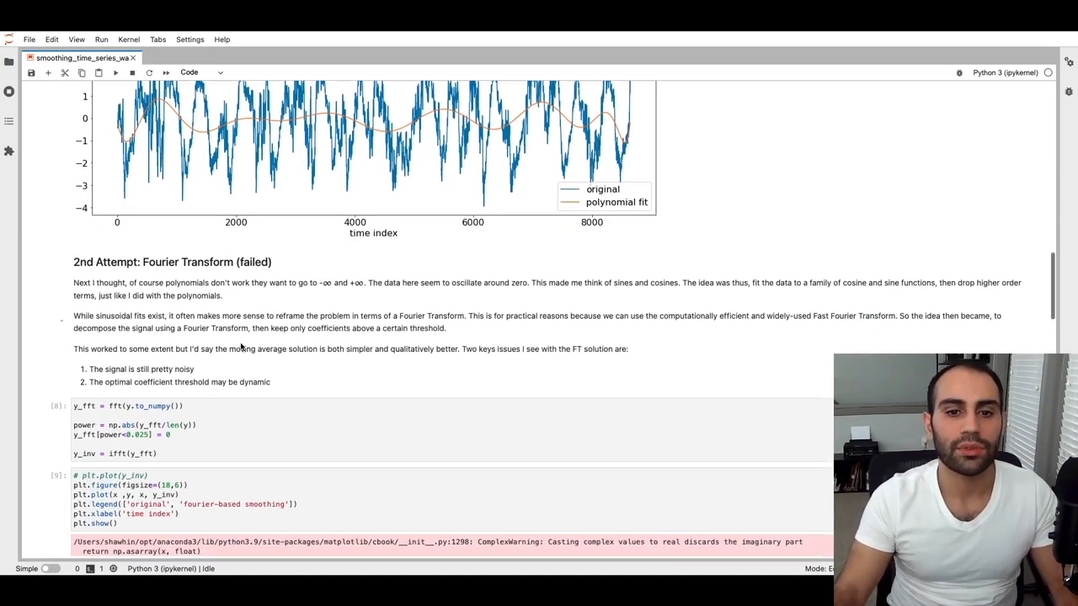
scroll("down", 3)
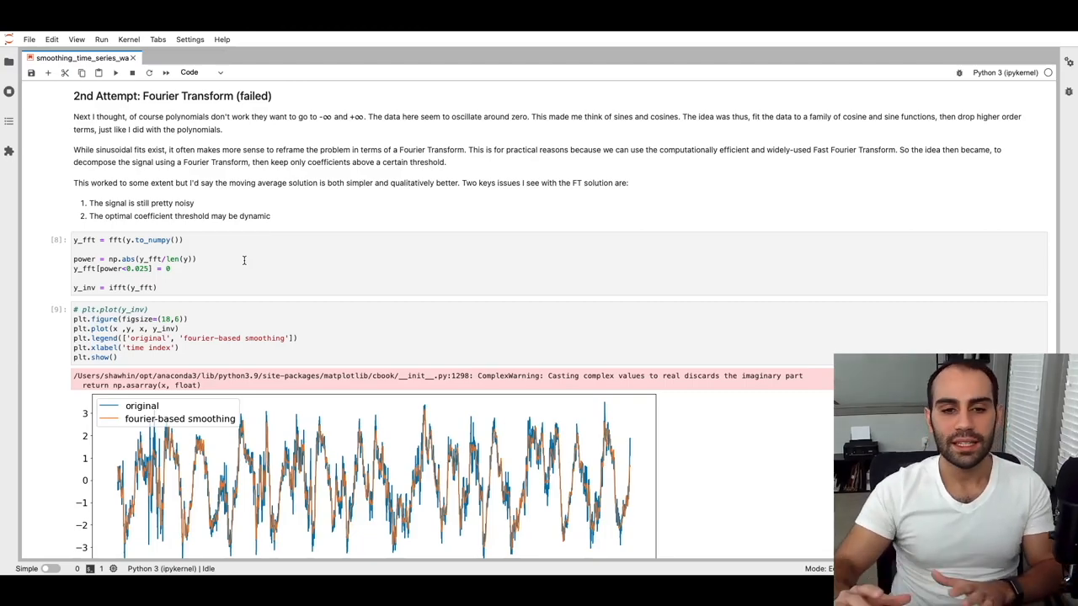
scroll("down", 3)
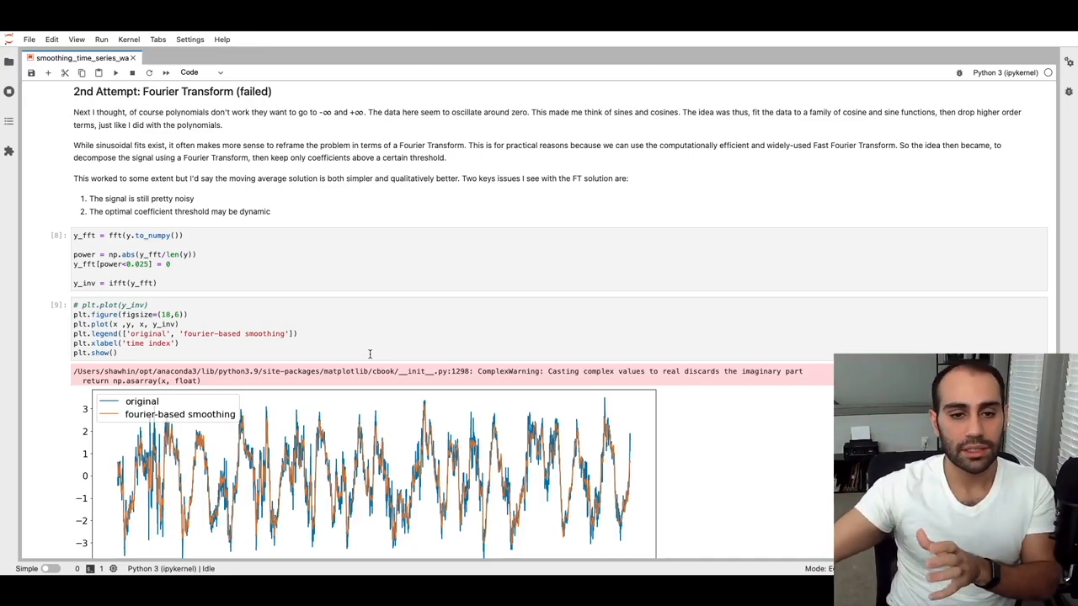
scroll("down", 3)
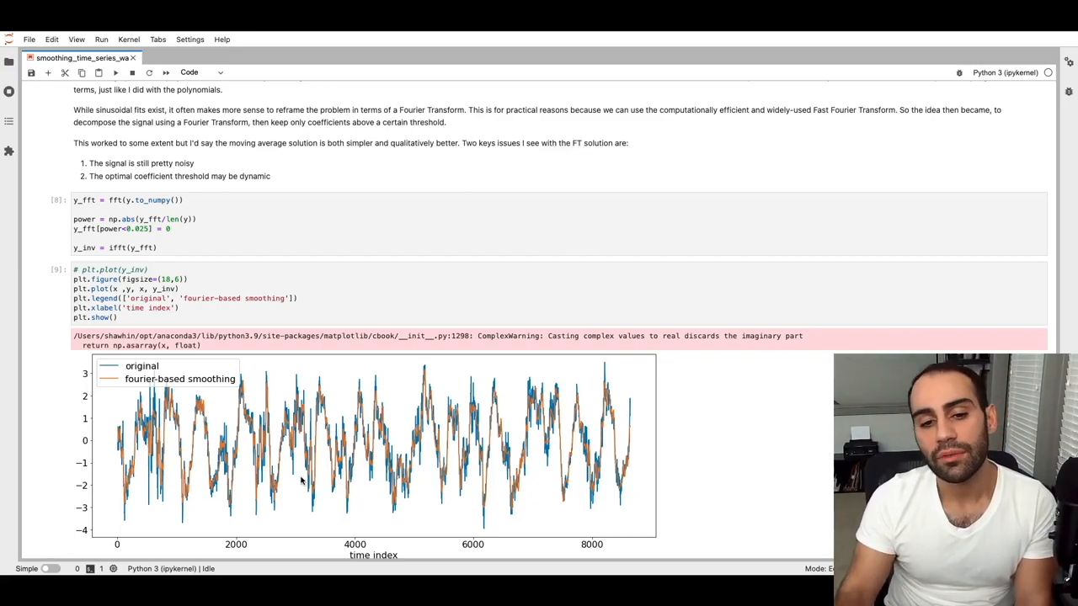
mouse_move(390, 377)
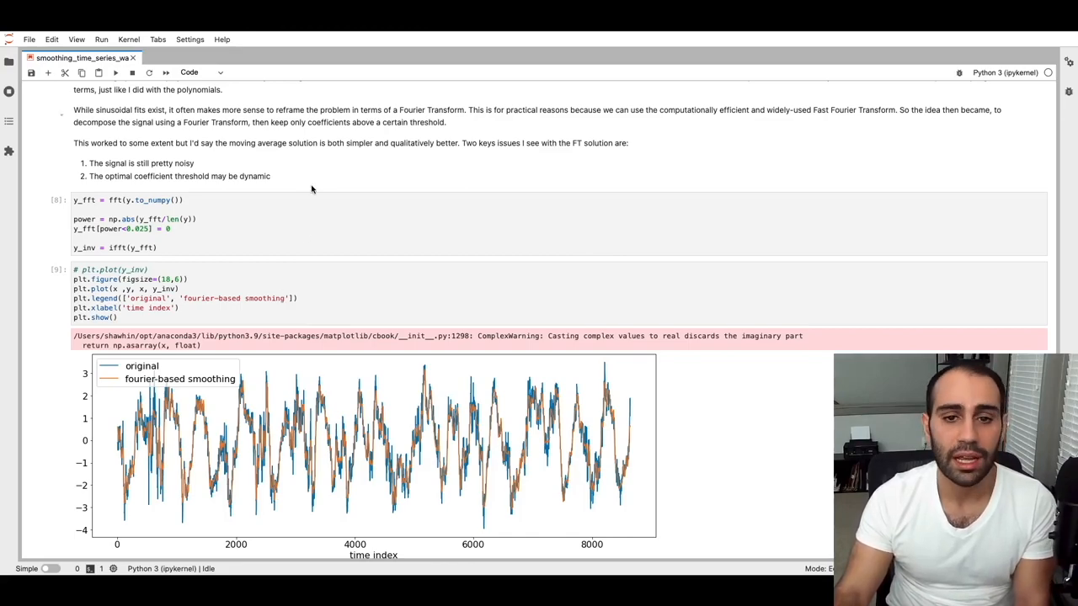
scroll("up", 3)
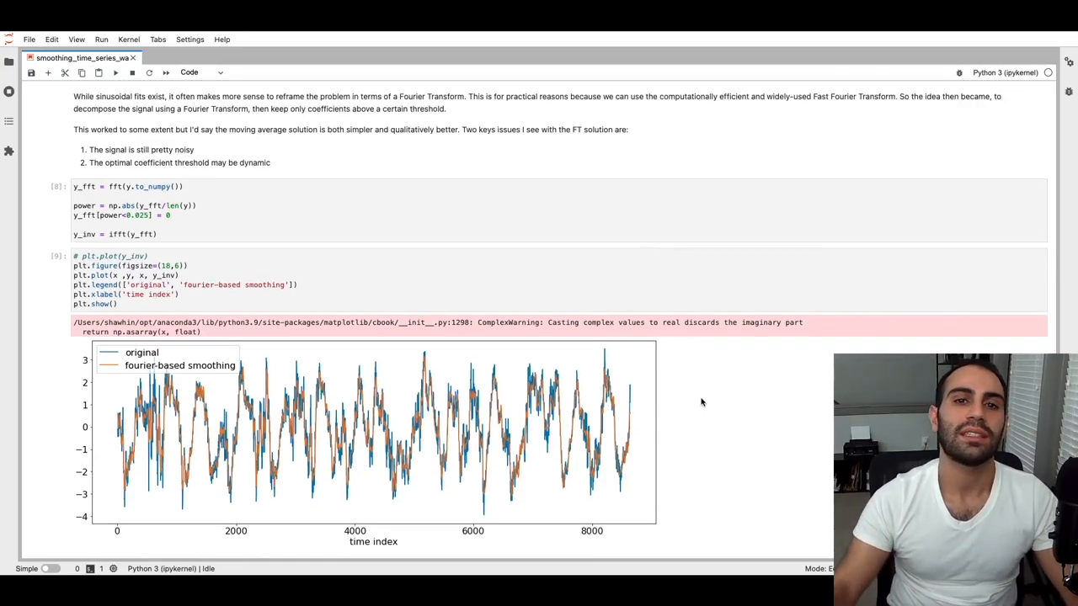
Step: Scroll to 'Final Solution: Wavelet Decomposition' and stop at cell [15]'s output plot
scroll("down", 3)
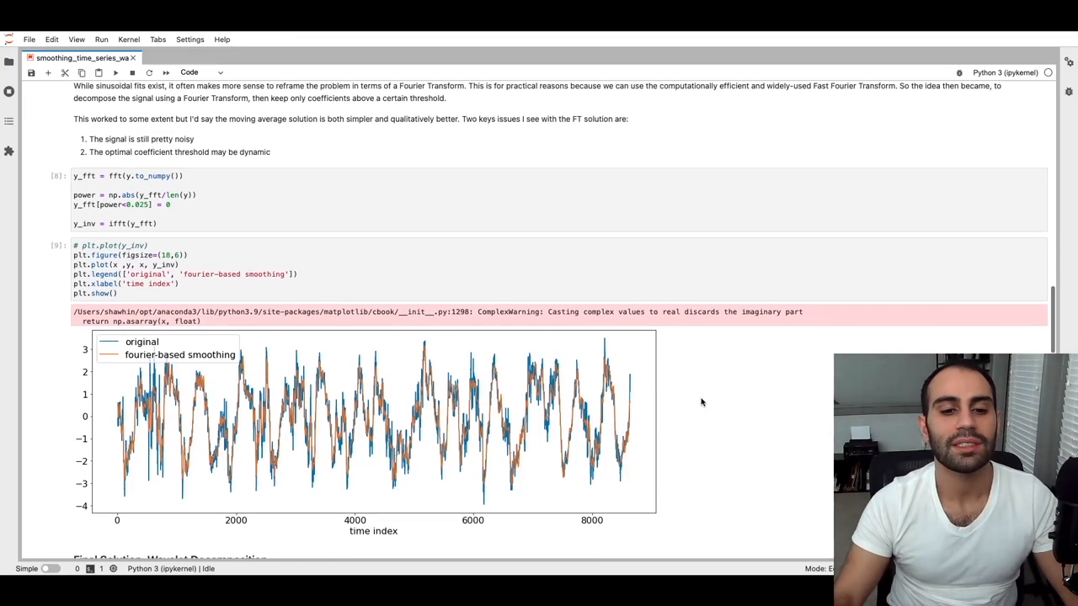
scroll("down", 3)
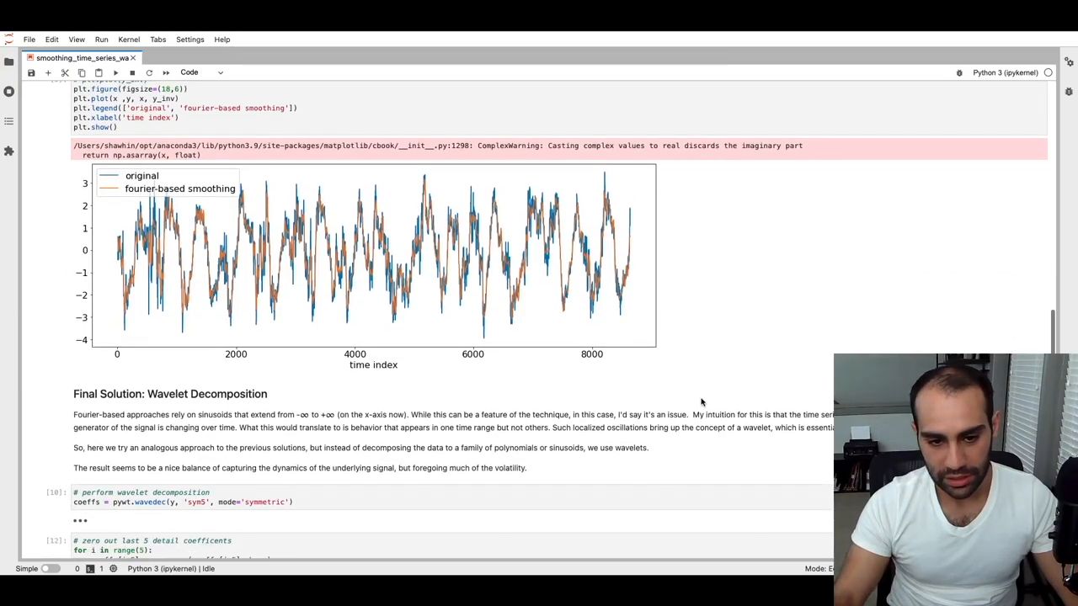
scroll("down", 3)
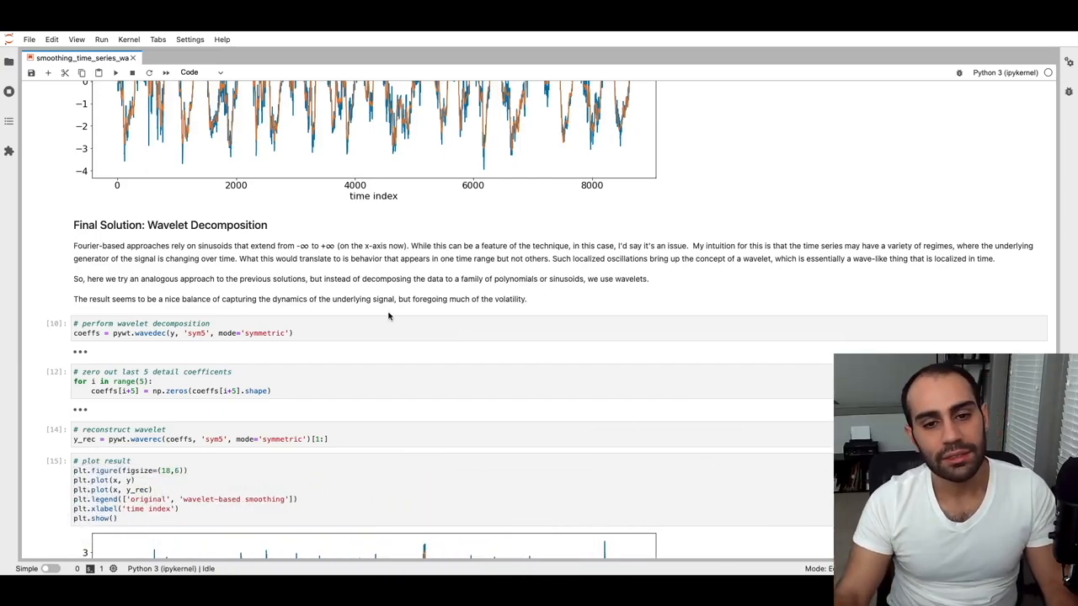
scroll("down", 3)
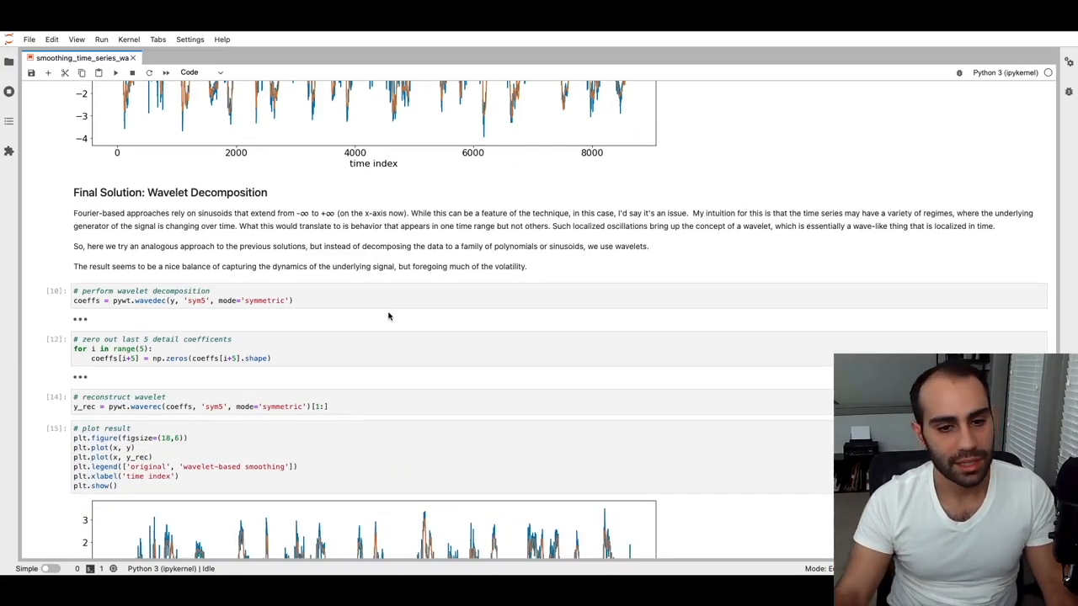
scroll("down", 3)
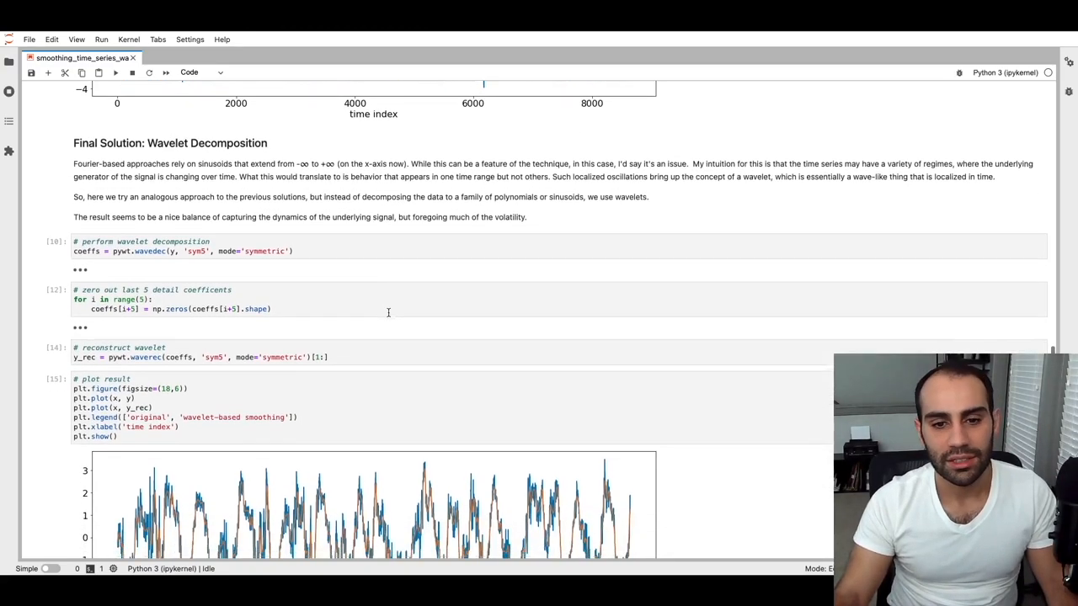
scroll("up", 3)
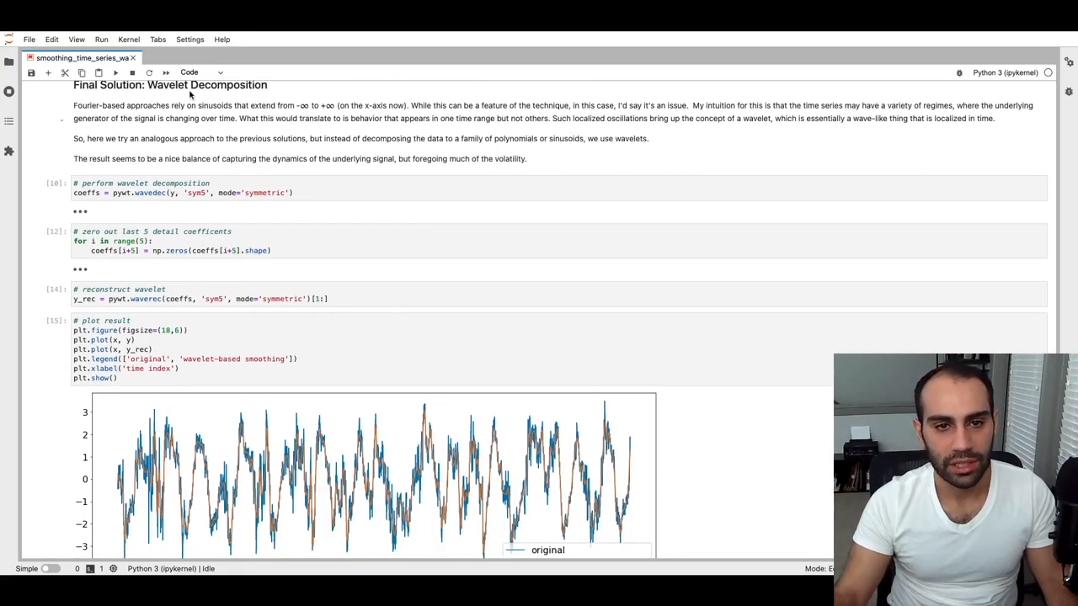
scroll("down", 3)
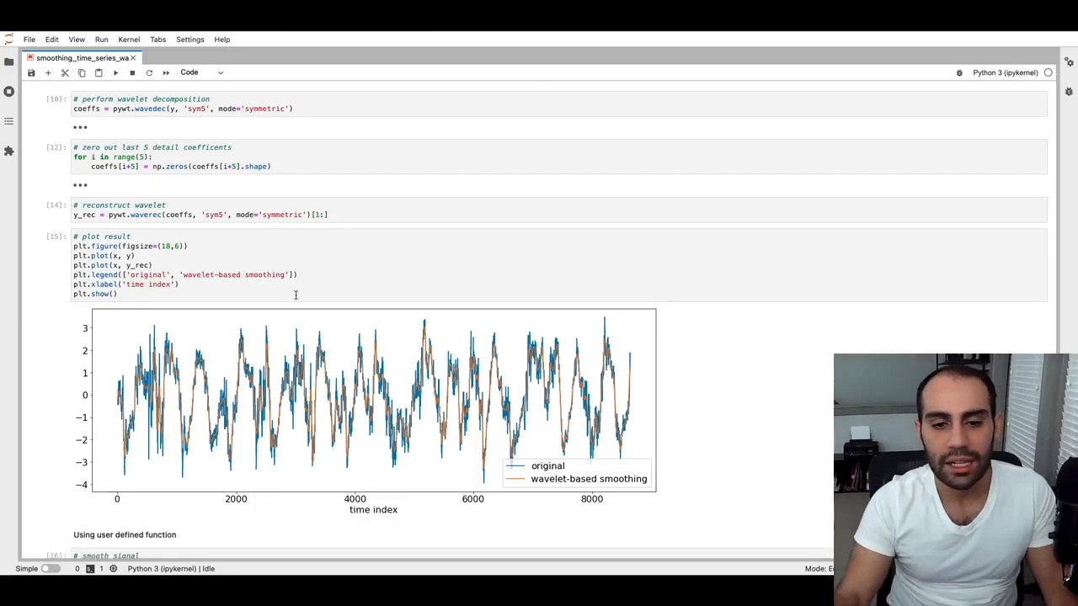
scroll("down", 3)
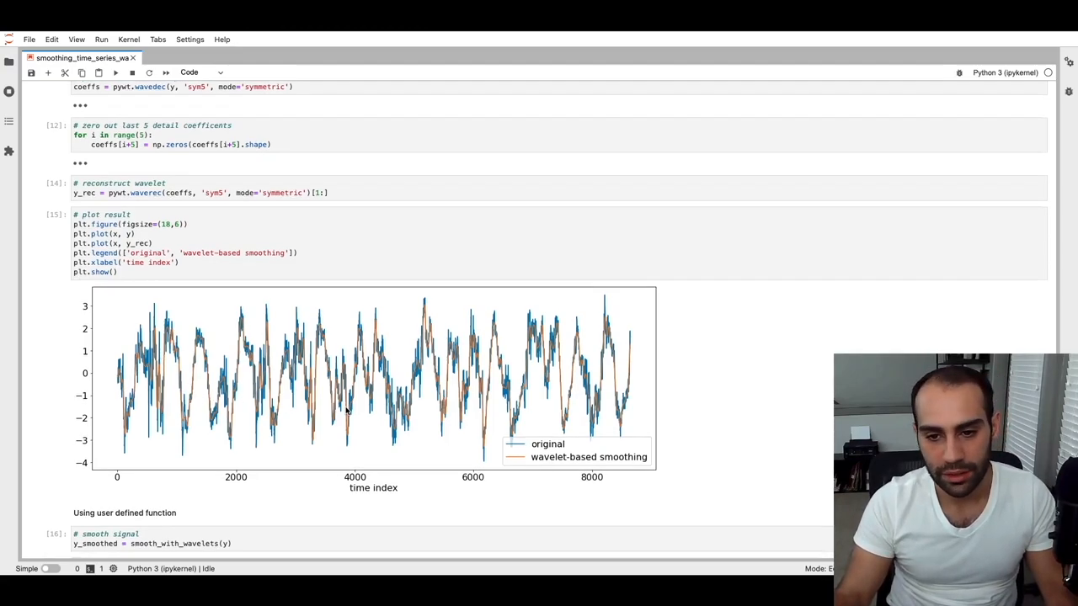
scroll("down", 3)
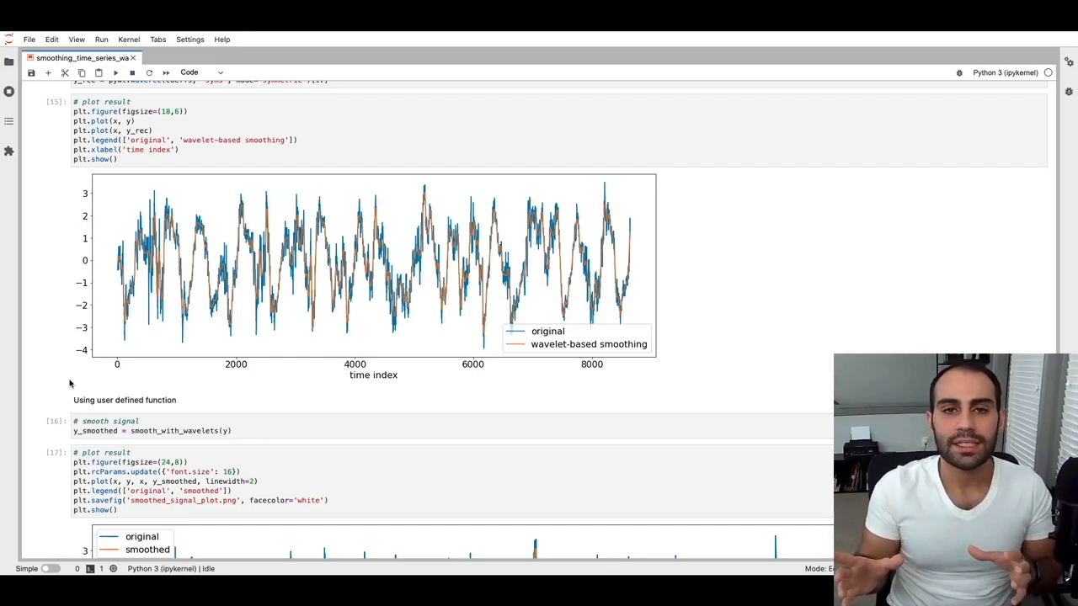
scroll("up", 3)
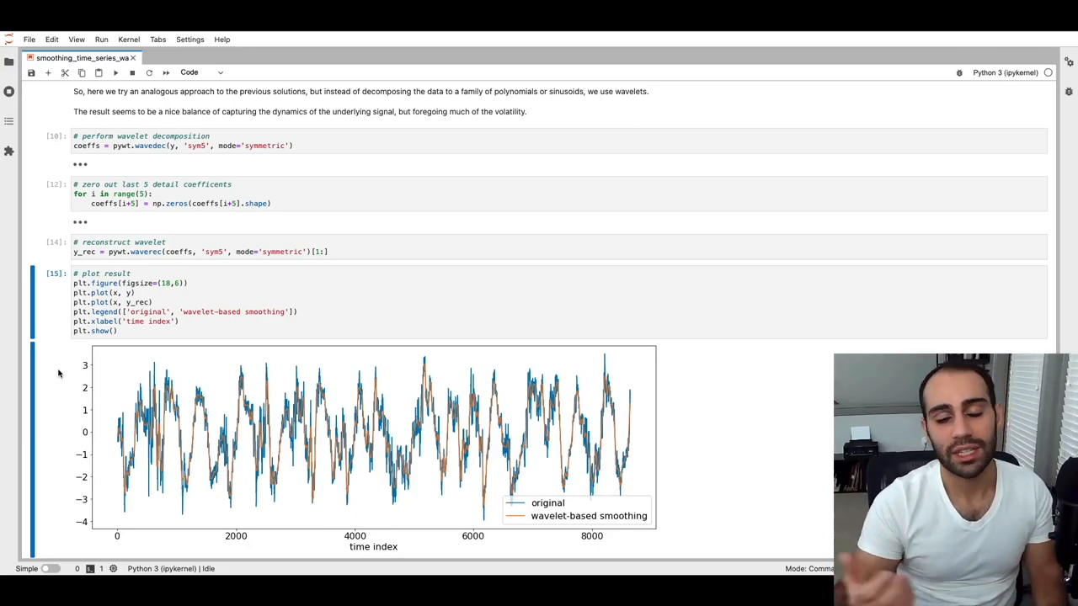
Step: Scroll to cell [16] and select the smooth_with_wavelets(y) call
scroll("down", 3)
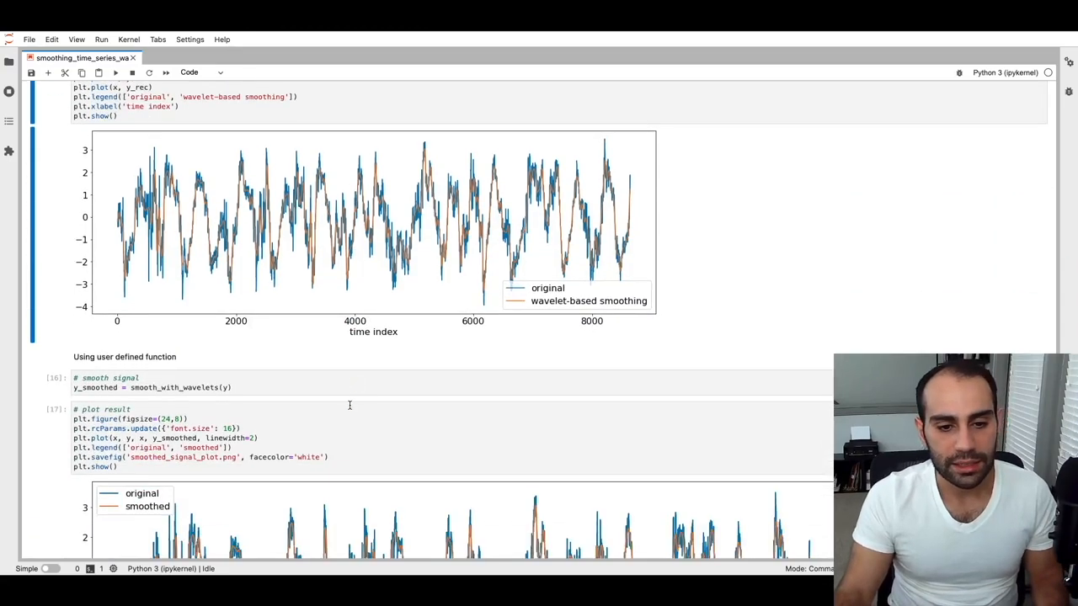
scroll("down", 3)
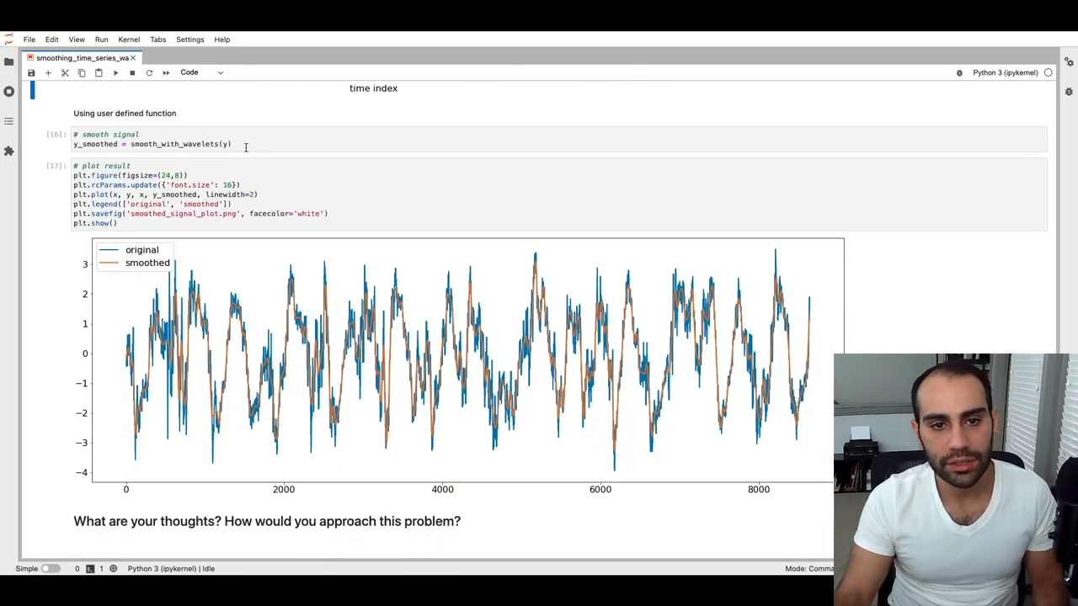
left_click(168, 139)
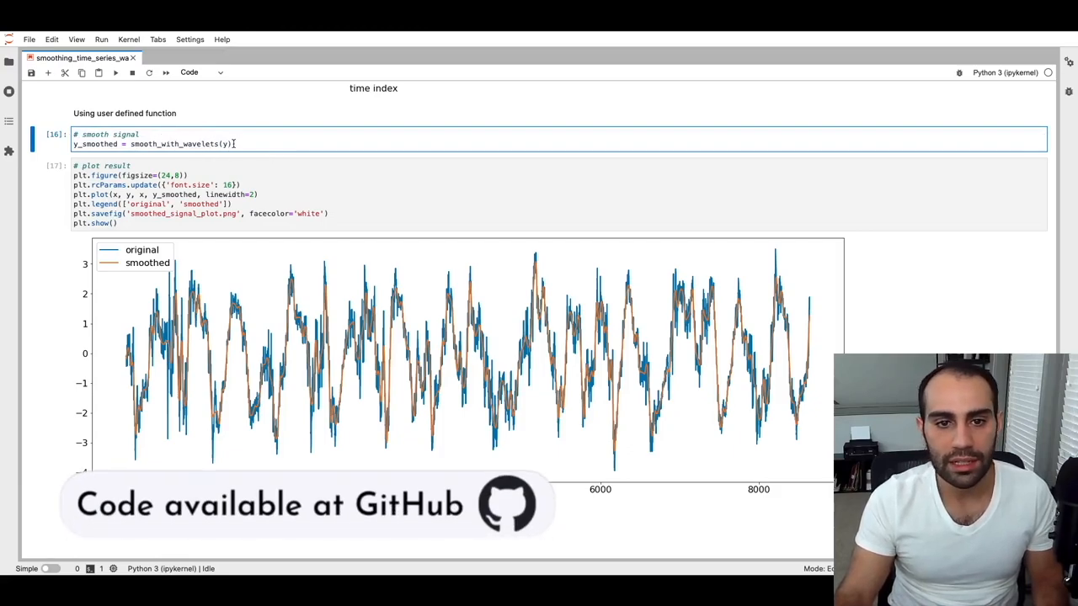
double_click(180, 144)
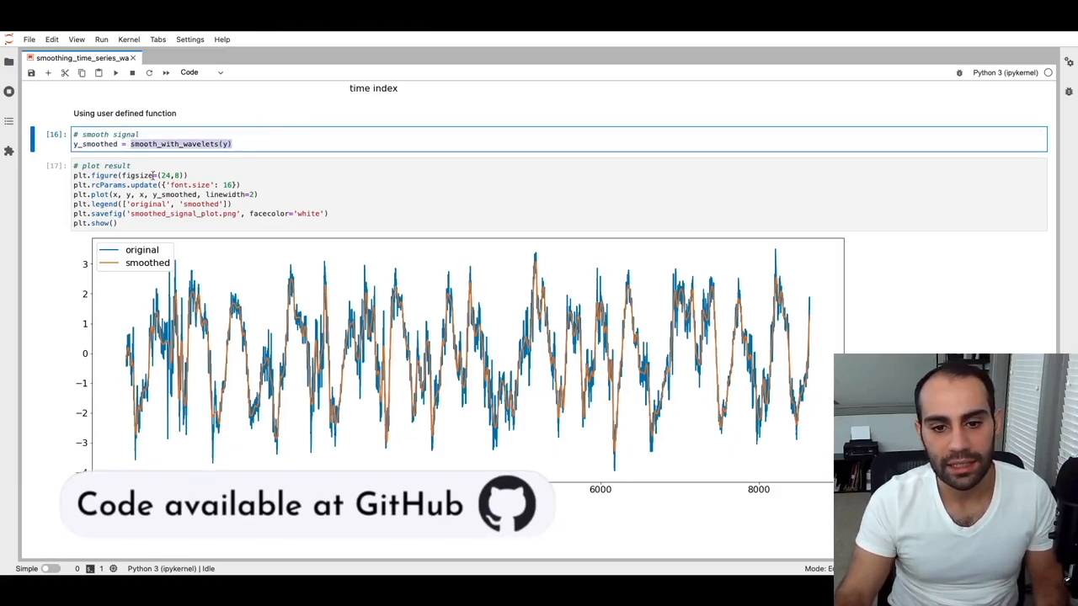
mouse_move(122, 292)
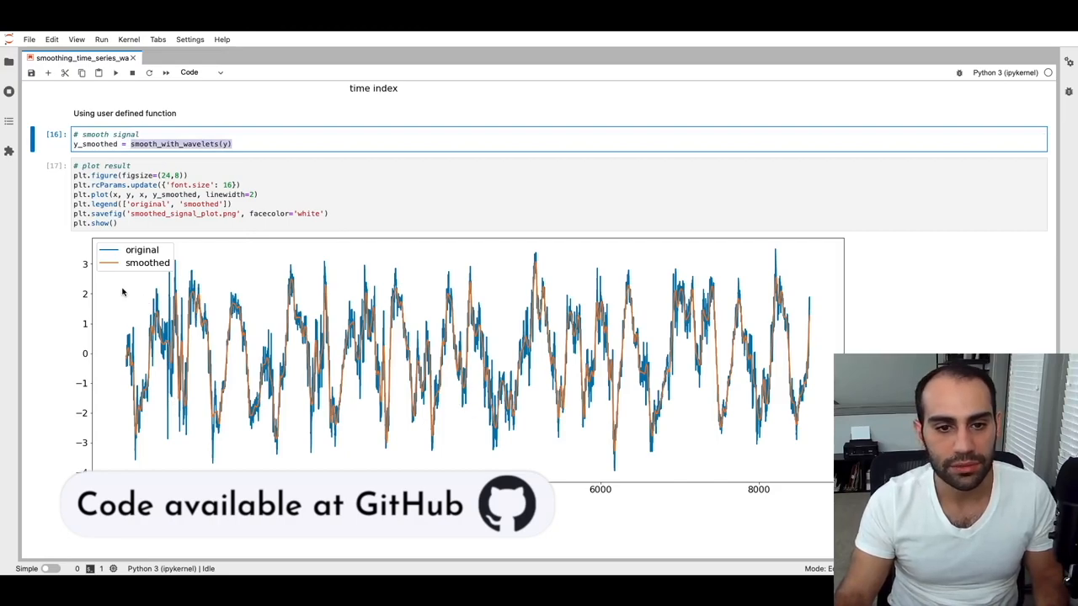